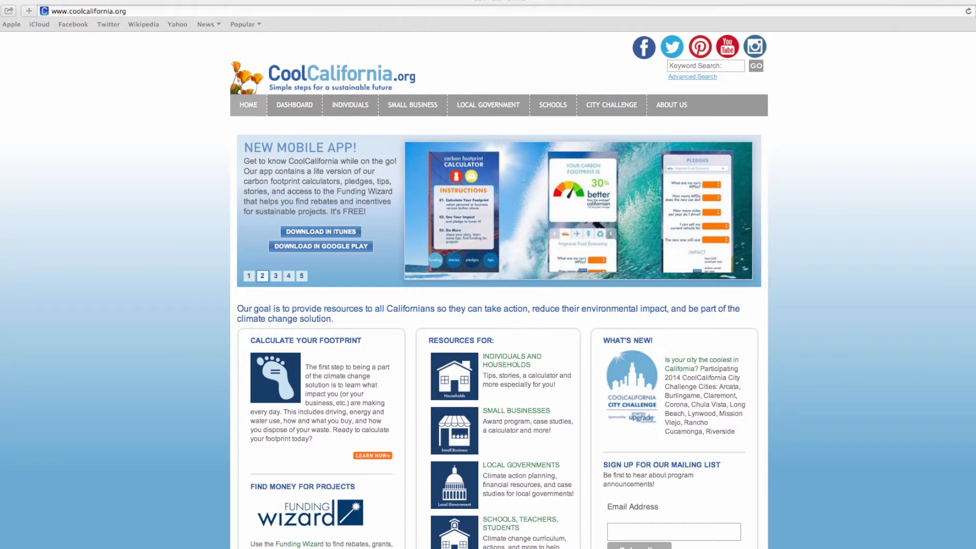
# Point at the Calculator entry under the SMALL BUSINESS menu on the home page
pyautogui.click(262, 275)
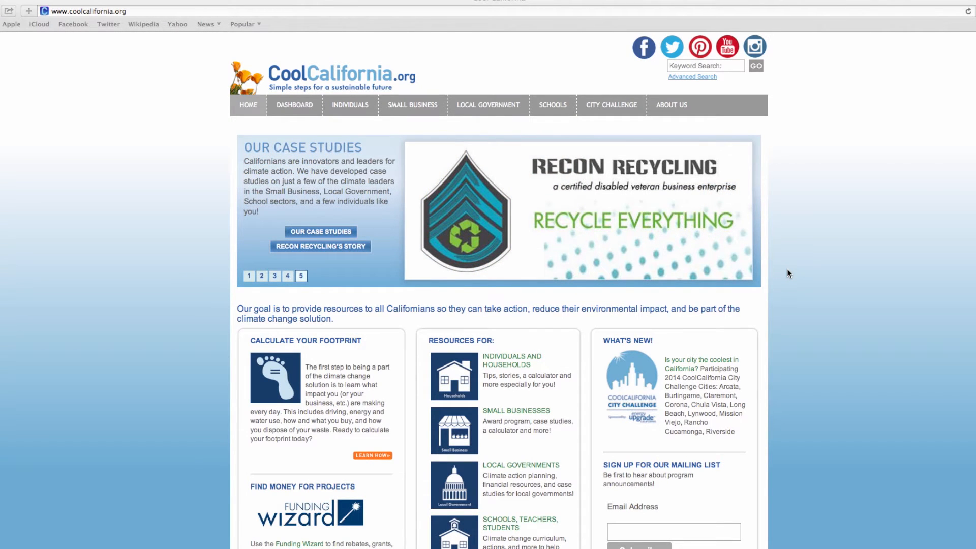
pyautogui.moveTo(780, 267)
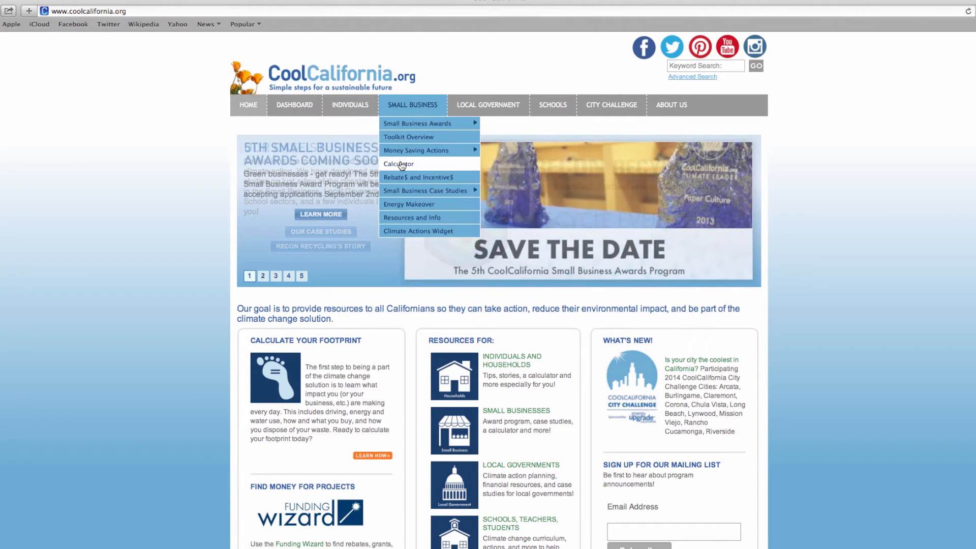
# Start the small-business footprint calculator and set the nearest location to CA: Alameda County
pyautogui.click(398, 164)
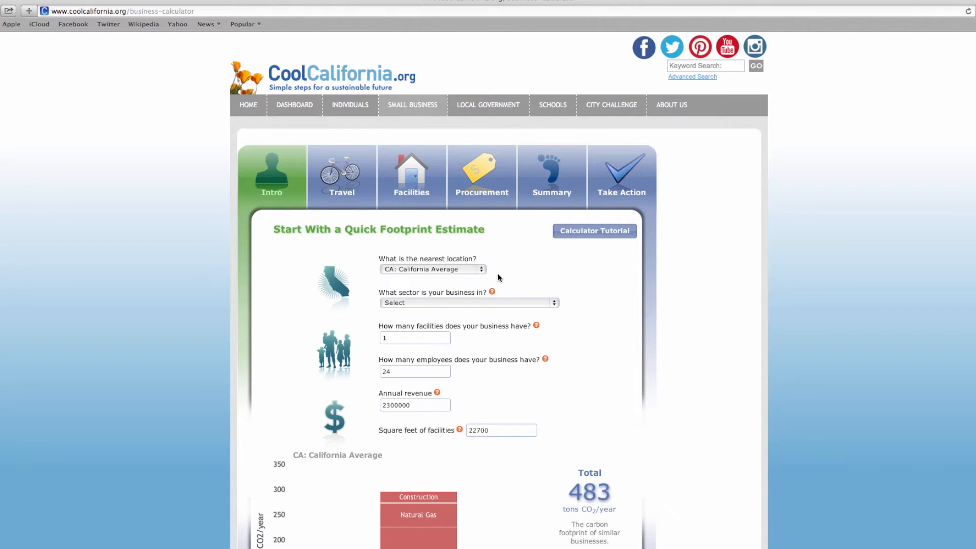
pyautogui.moveTo(481, 274)
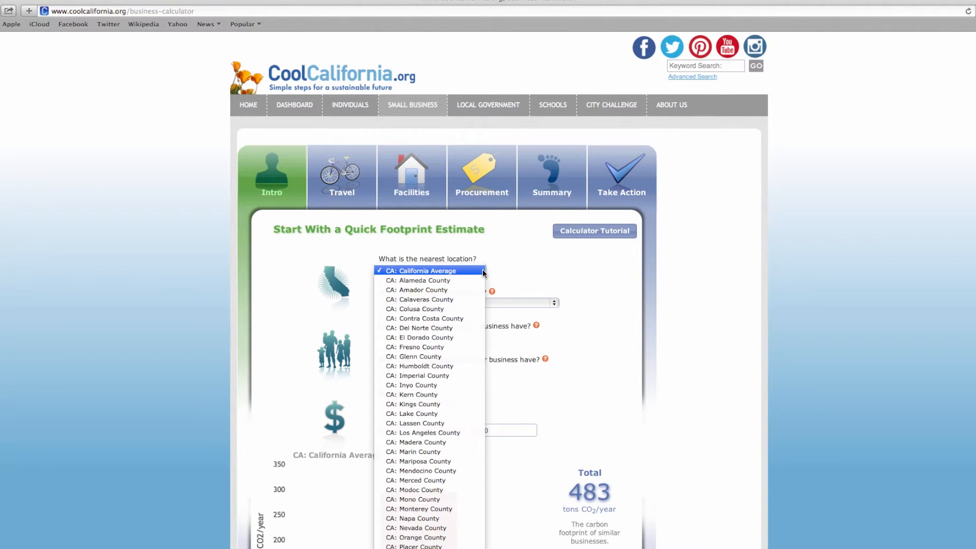
pyautogui.click(422, 270)
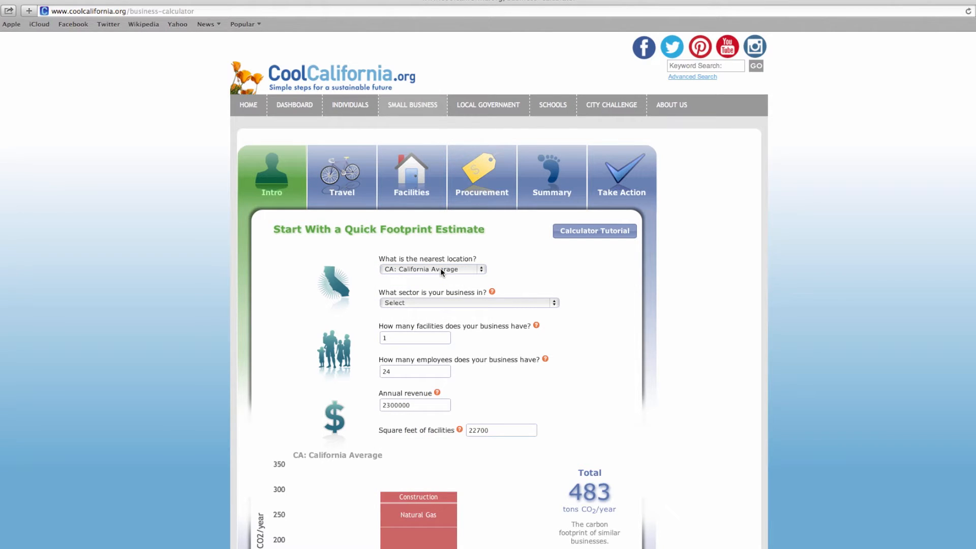
pyautogui.click(431, 268)
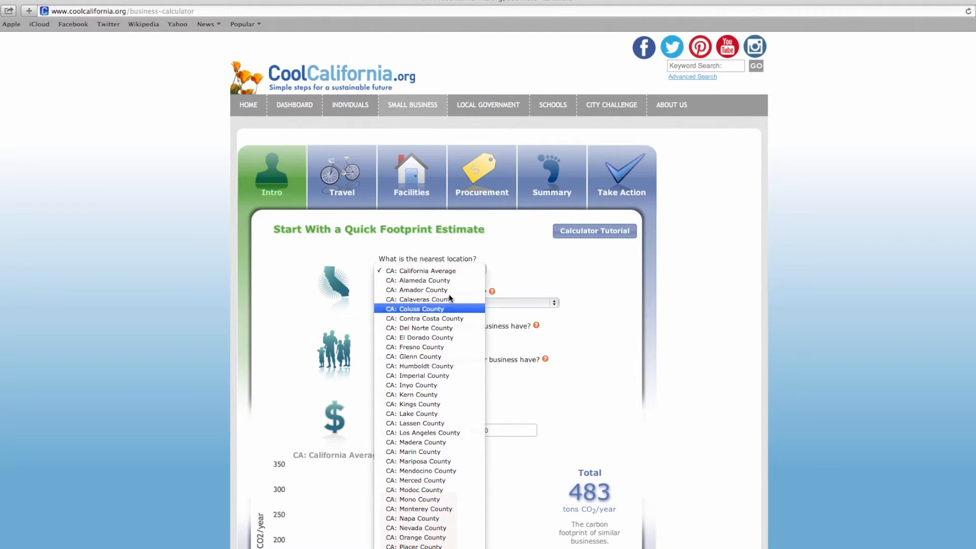
pyautogui.moveTo(429, 290)
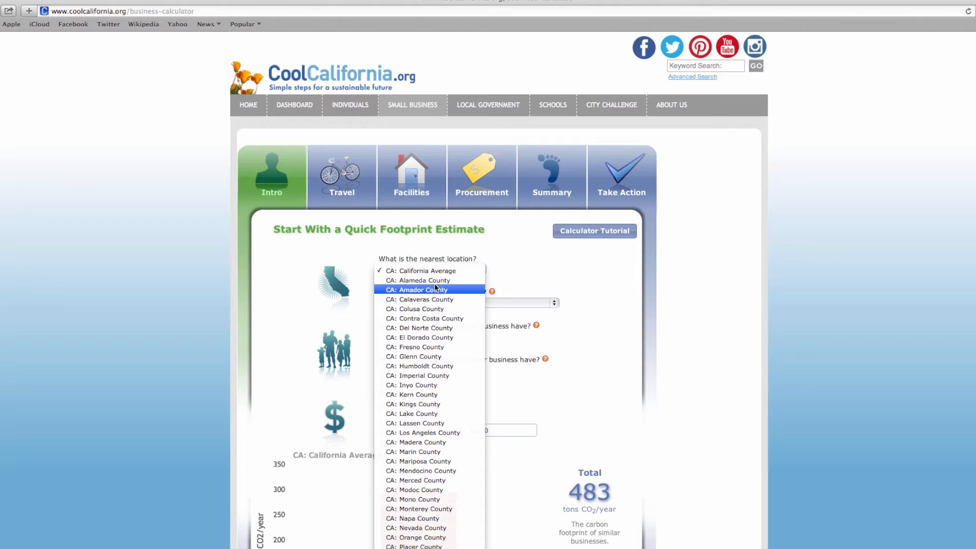
pyautogui.click(420, 281)
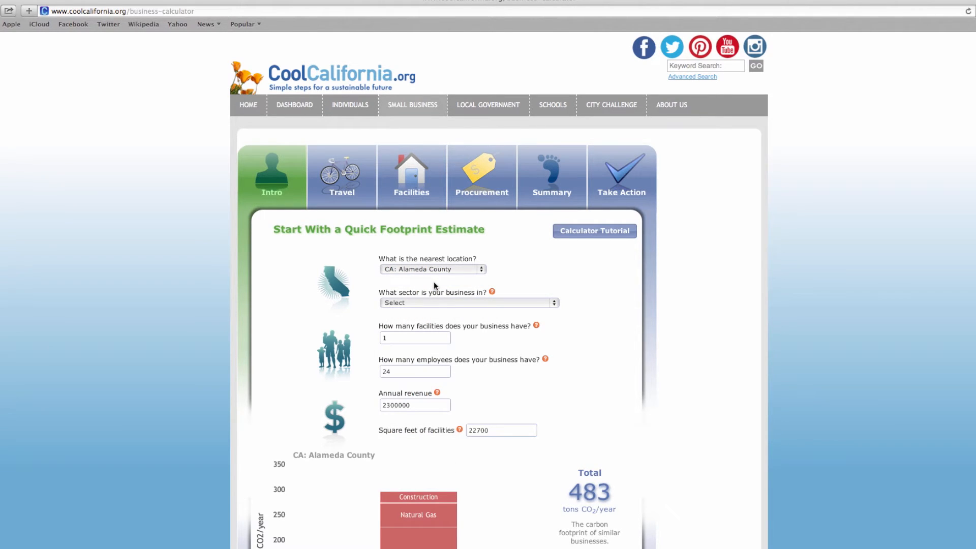
pyautogui.moveTo(543, 284)
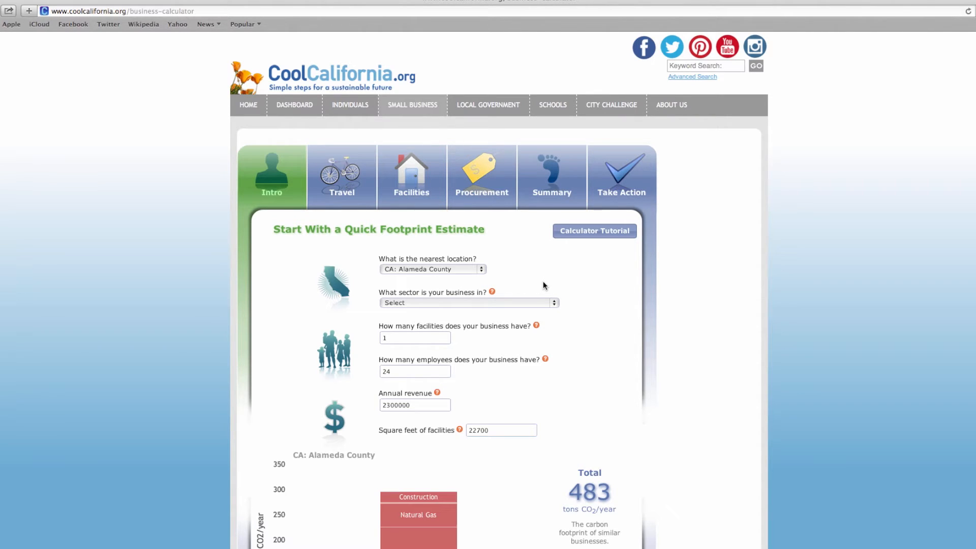
pyautogui.moveTo(549, 288)
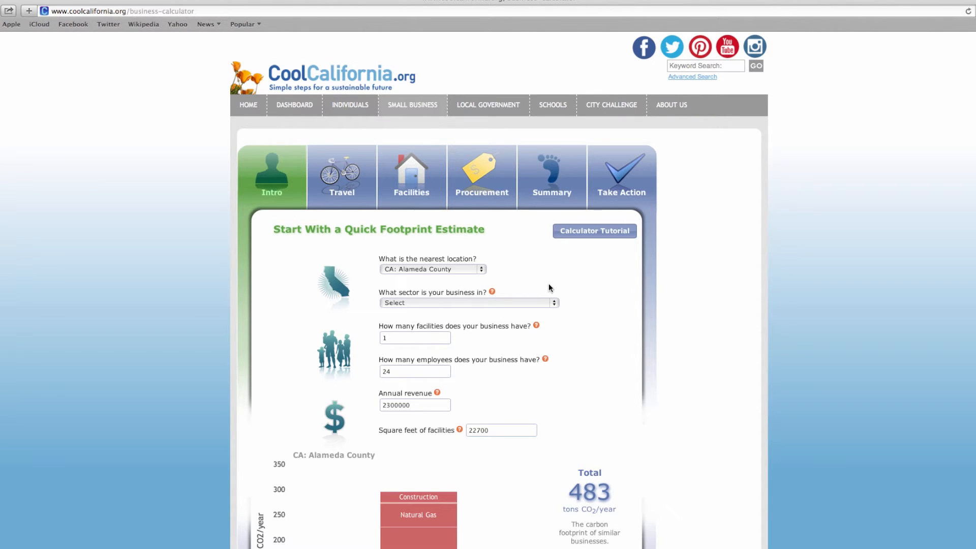
# Set sector Education - Elementary schools, 34 employees and 2500000 annual revenue
pyautogui.click(468, 303)
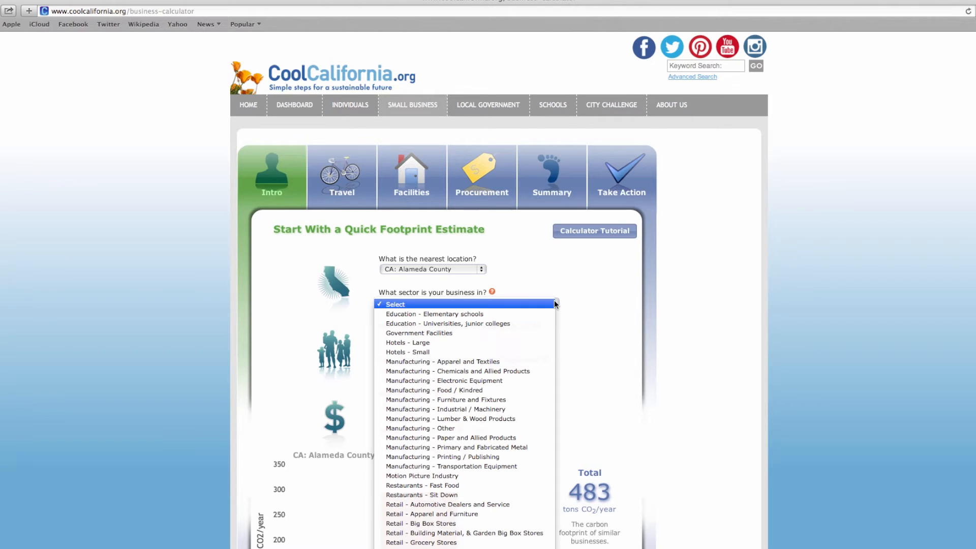
pyautogui.moveTo(434, 314)
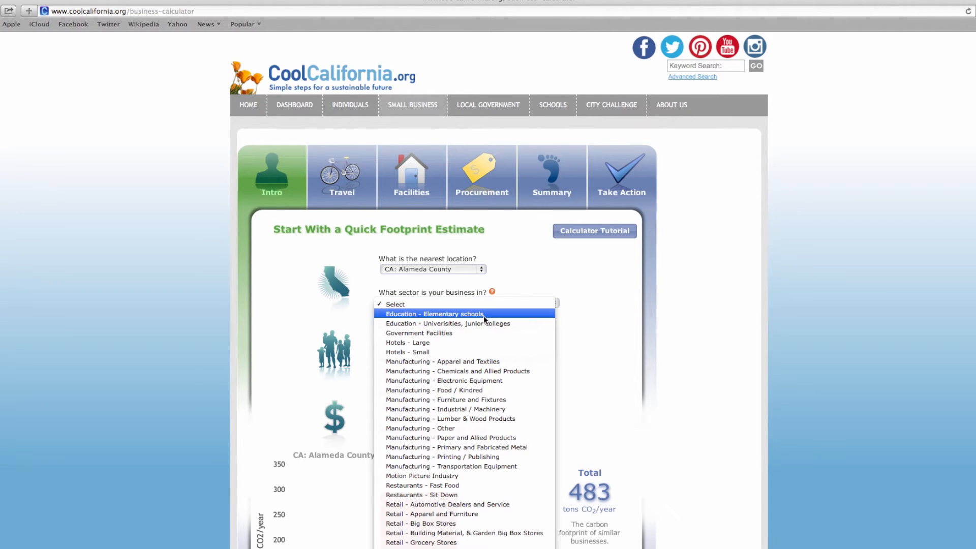
pyautogui.click(434, 314)
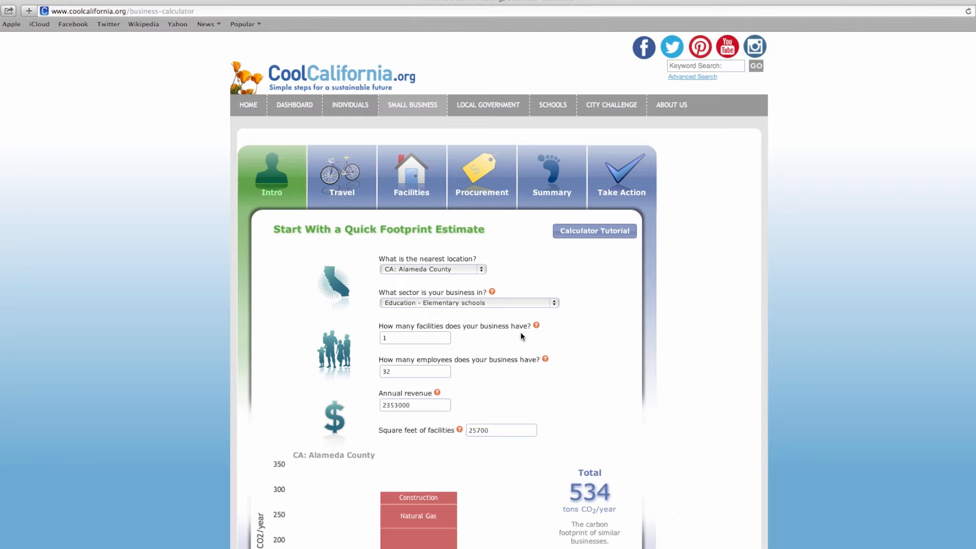
pyautogui.moveTo(514, 338)
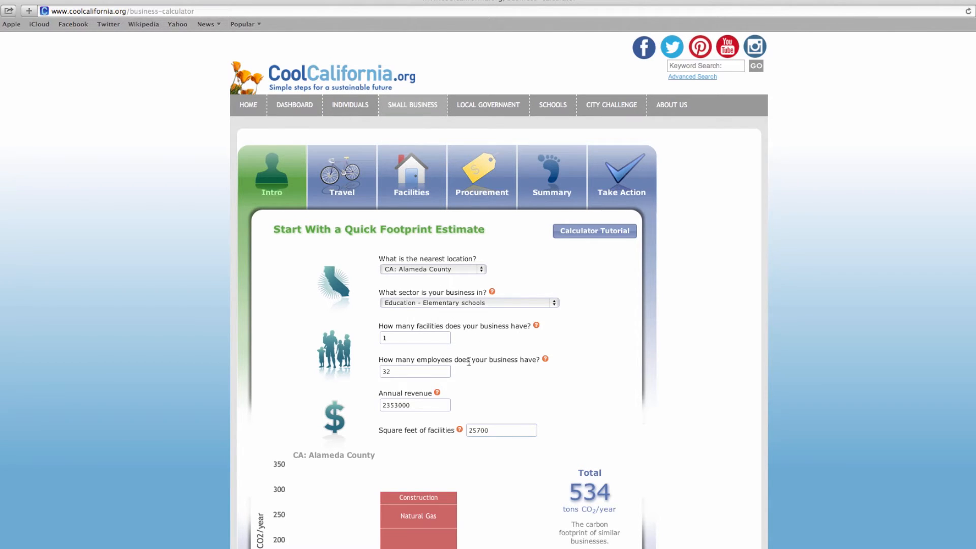
pyautogui.moveTo(467, 367)
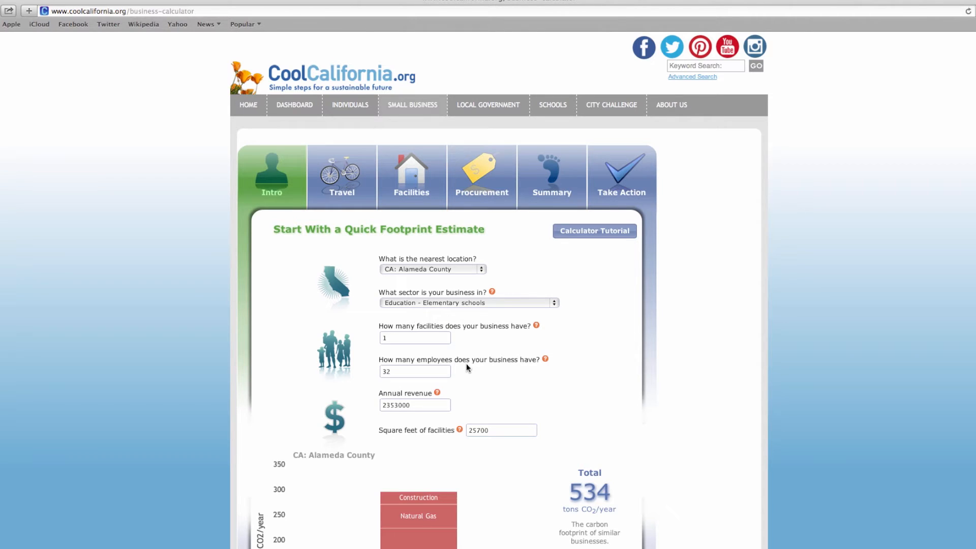
pyautogui.moveTo(476, 402)
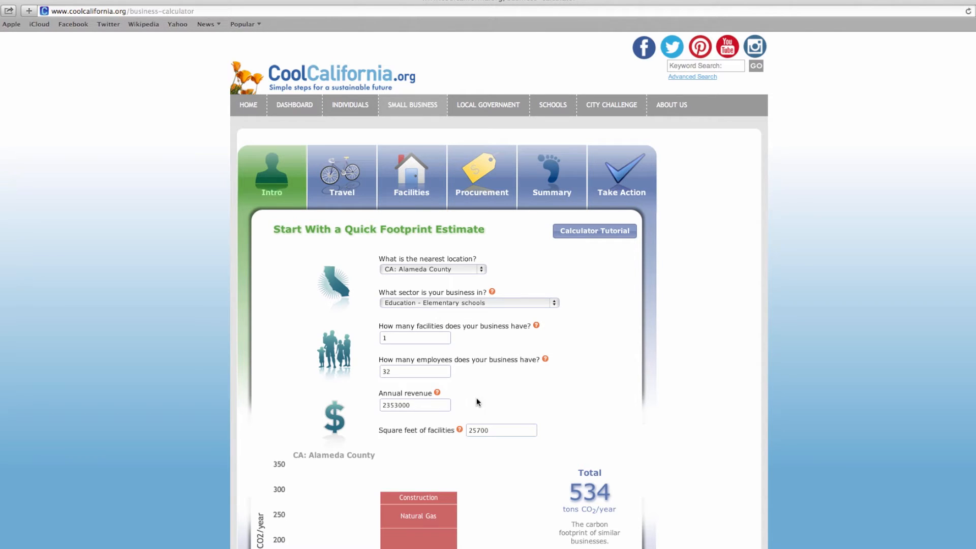
pyautogui.moveTo(540, 431)
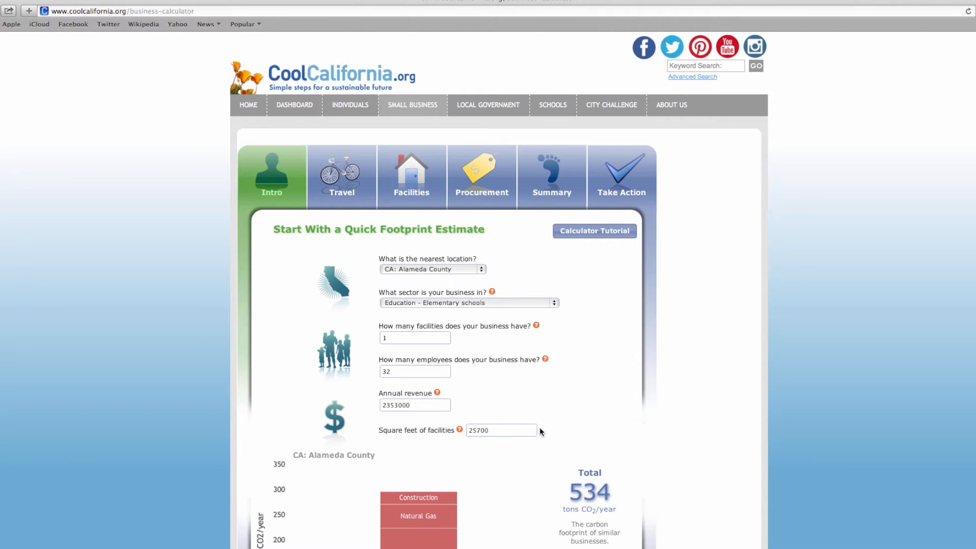
pyautogui.moveTo(487, 372)
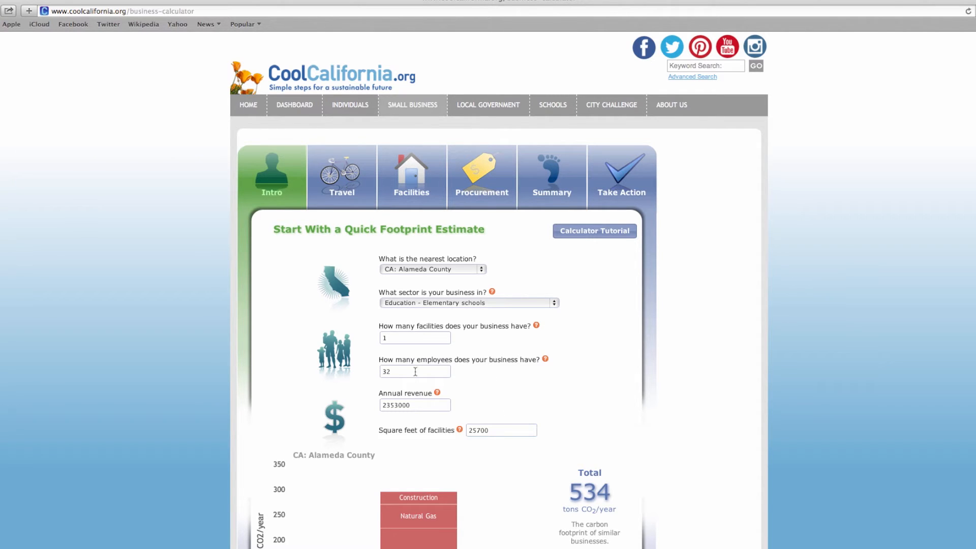
pyautogui.click(415, 371)
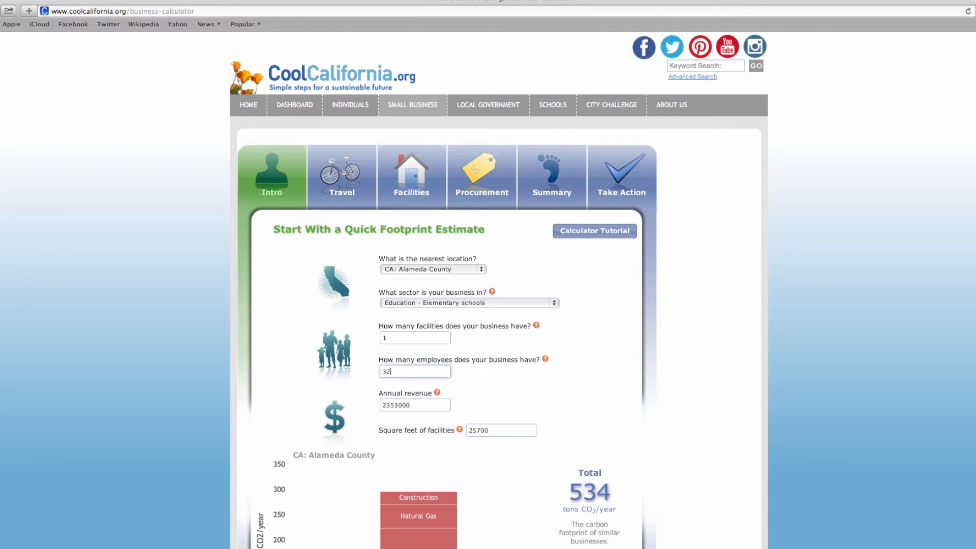
pyautogui.write('34')
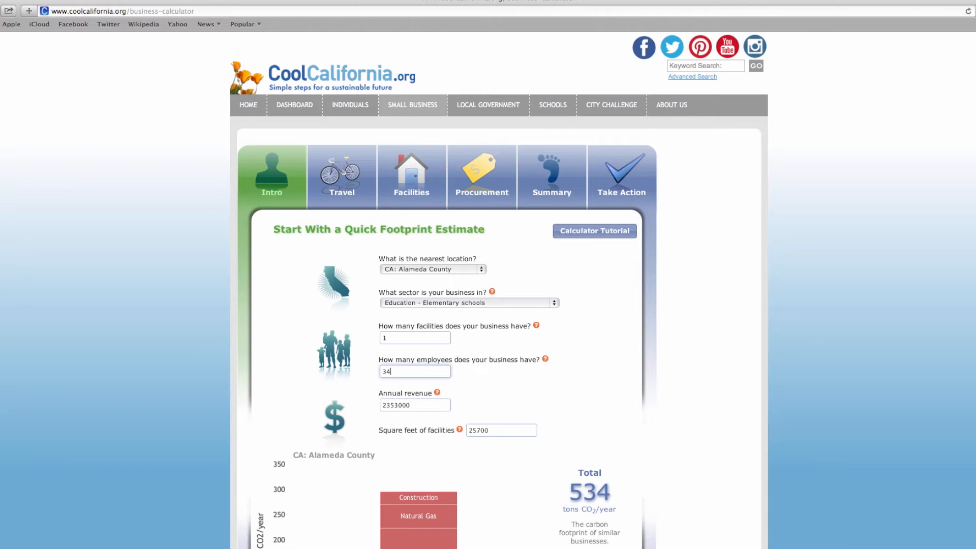
pyautogui.write('2500000')
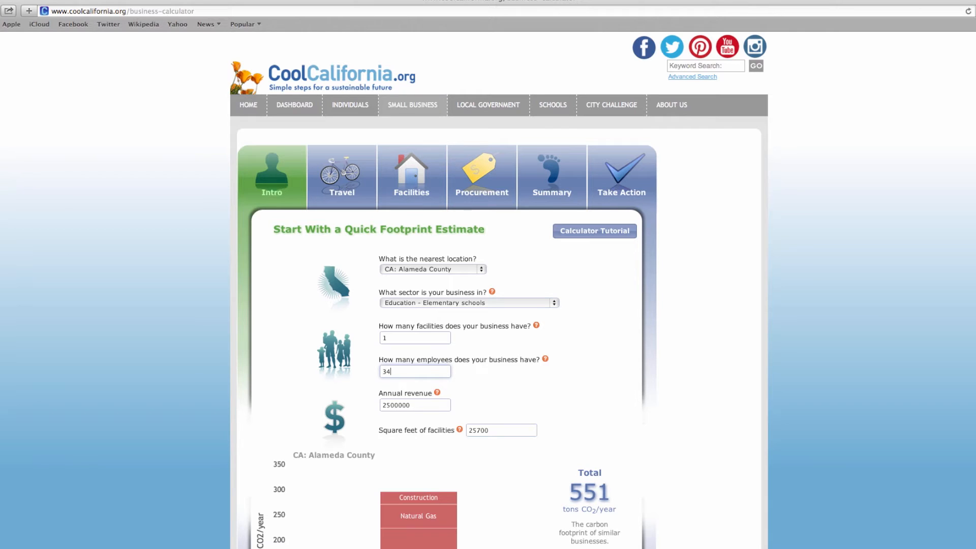
pyautogui.moveTo(417, 375)
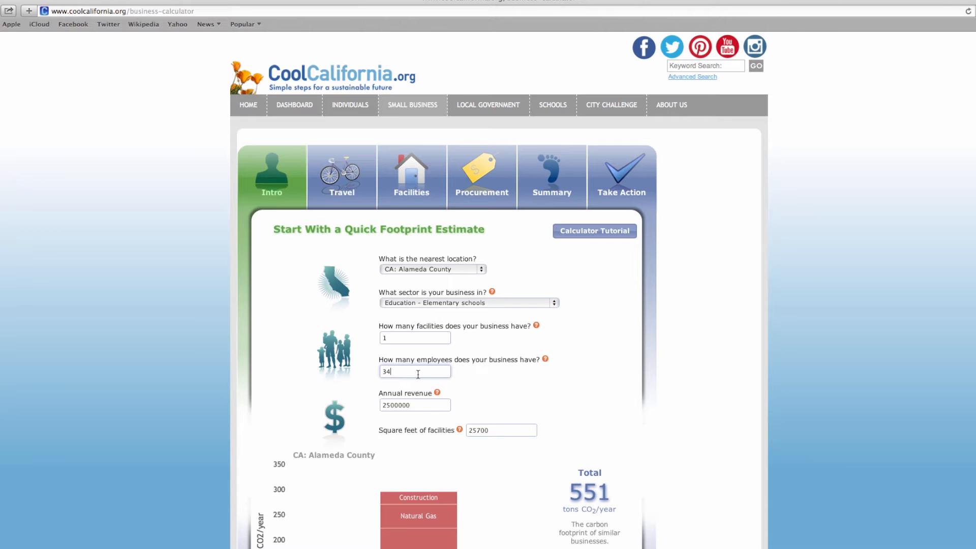
pyautogui.moveTo(479, 378)
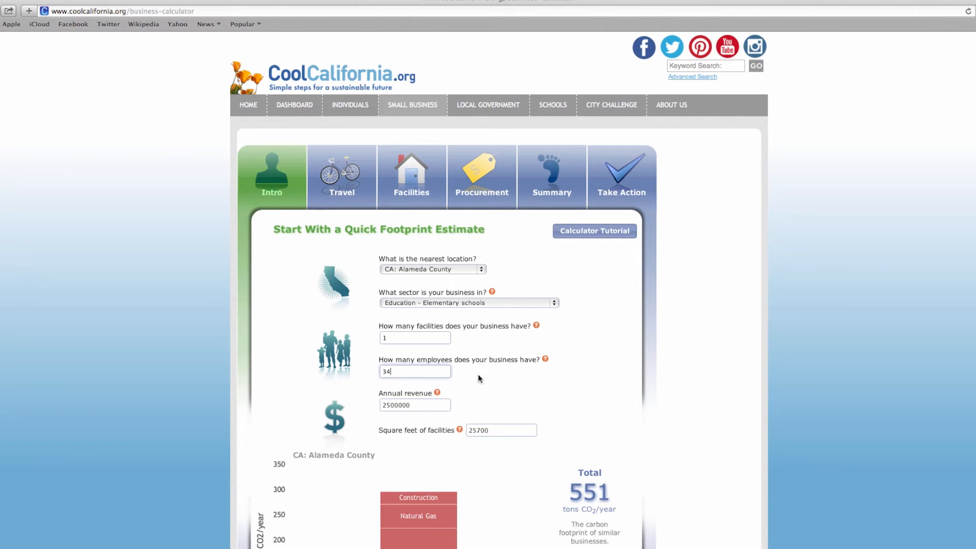
# Scroll down to the estimate breakdown chart showing car fuel at 42 tons CO2
pyautogui.scroll(-3)
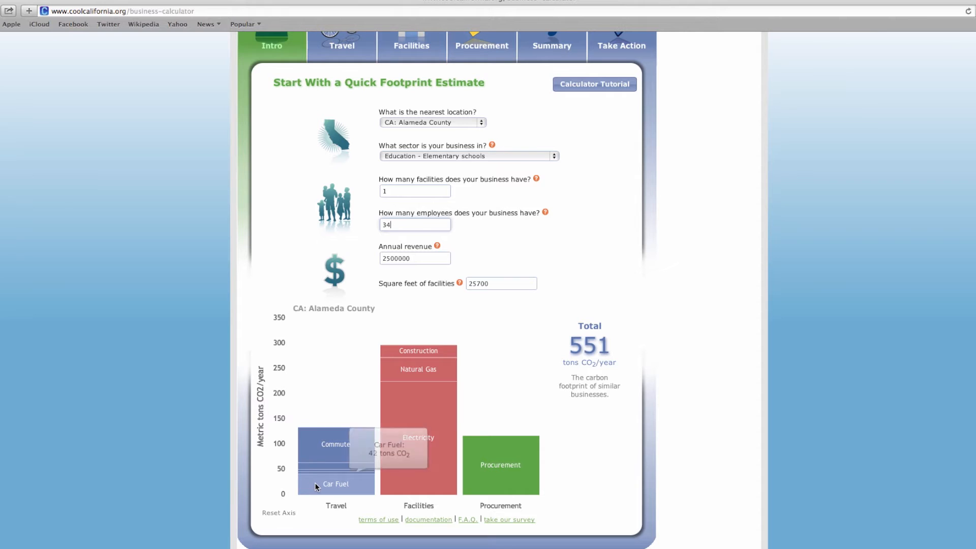
pyautogui.moveTo(326, 444)
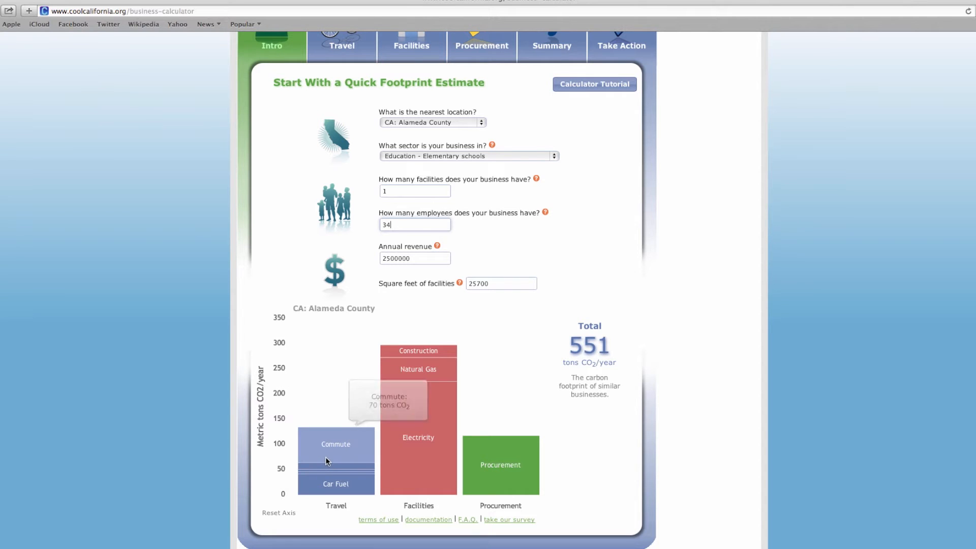
pyautogui.moveTo(414, 463)
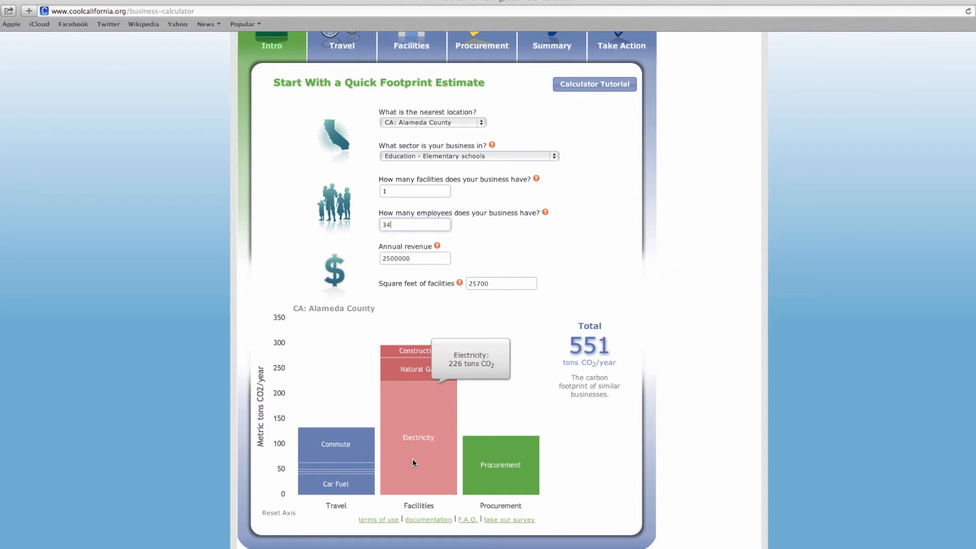
pyautogui.moveTo(492, 460)
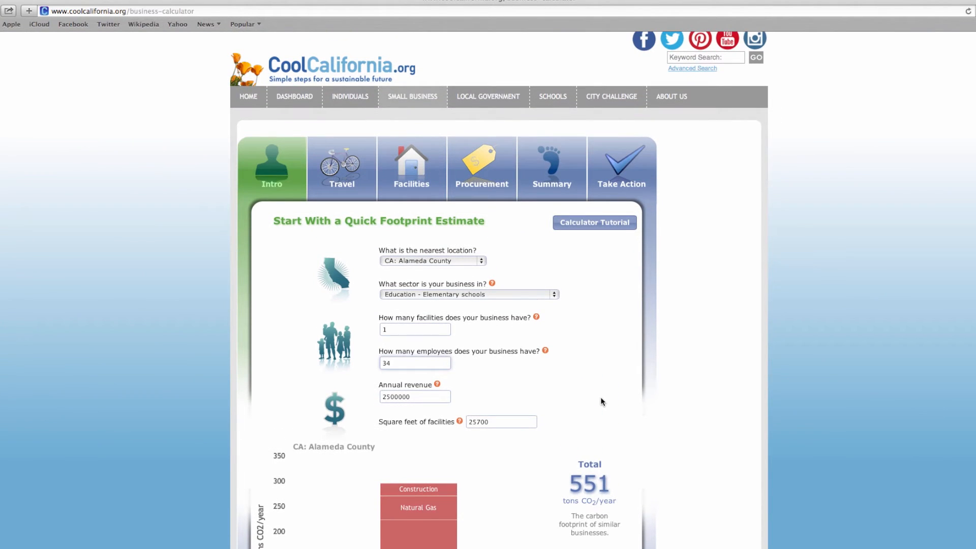
# Add Vehicle 2 as a second gasoline vehicle on the Travel tab, leaving default miles
pyautogui.click(342, 167)
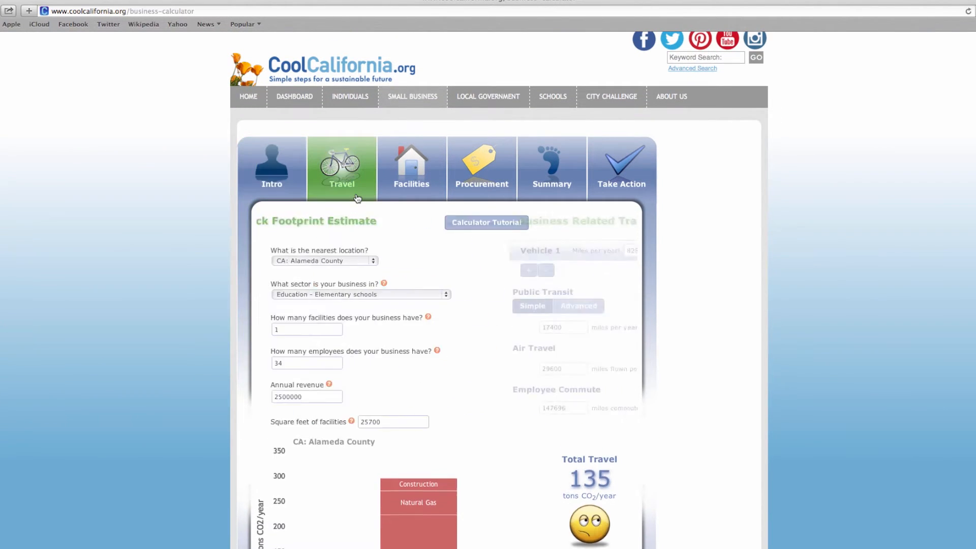
pyautogui.click(342, 167)
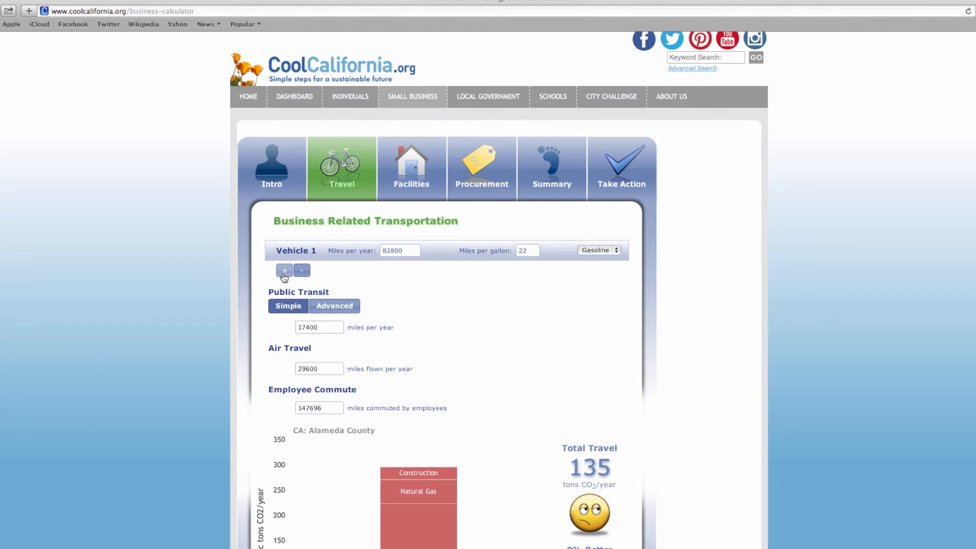
pyautogui.click(283, 271)
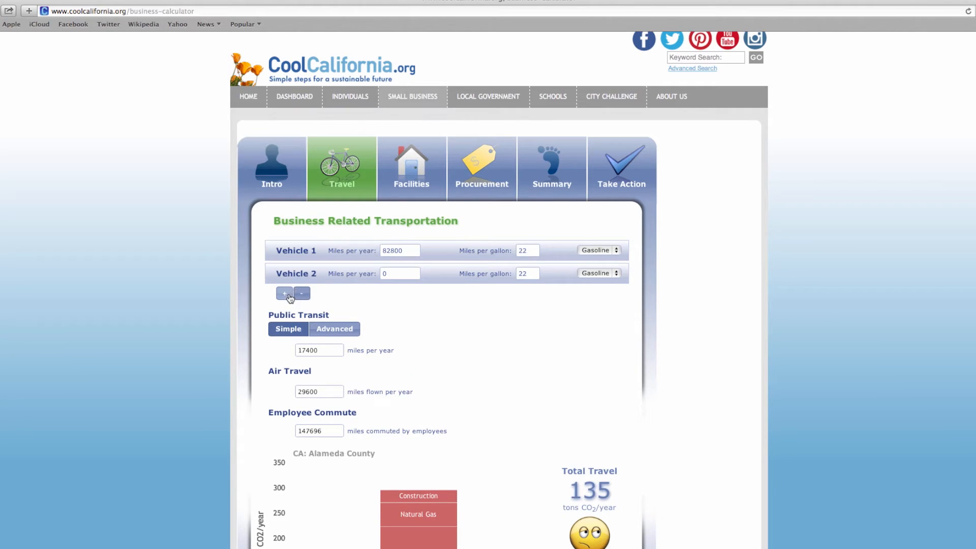
pyautogui.click(284, 293)
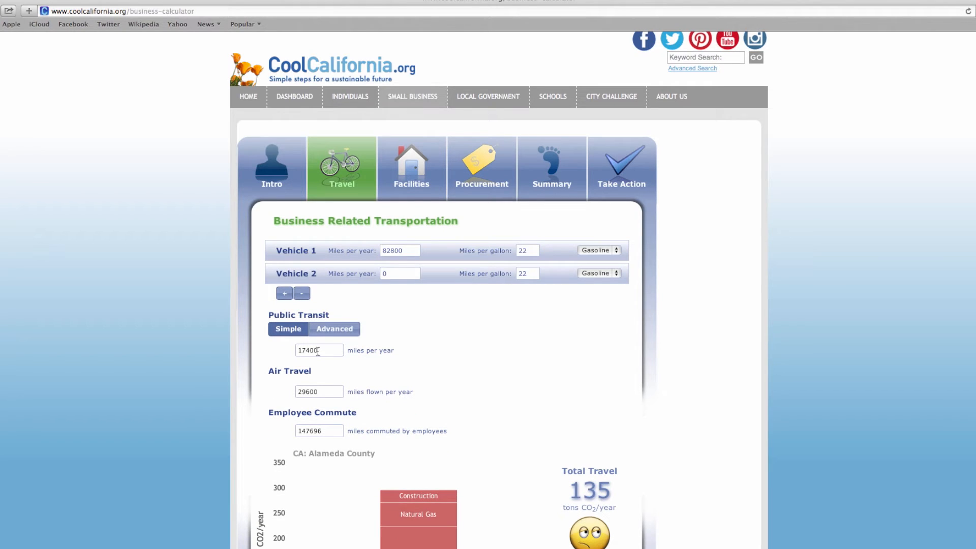
pyautogui.moveTo(328, 391)
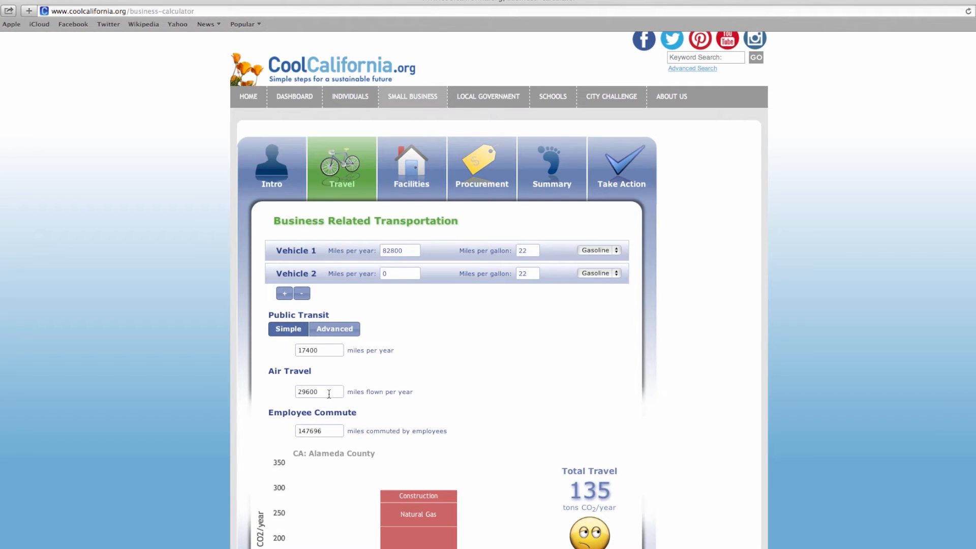
pyautogui.moveTo(410, 438)
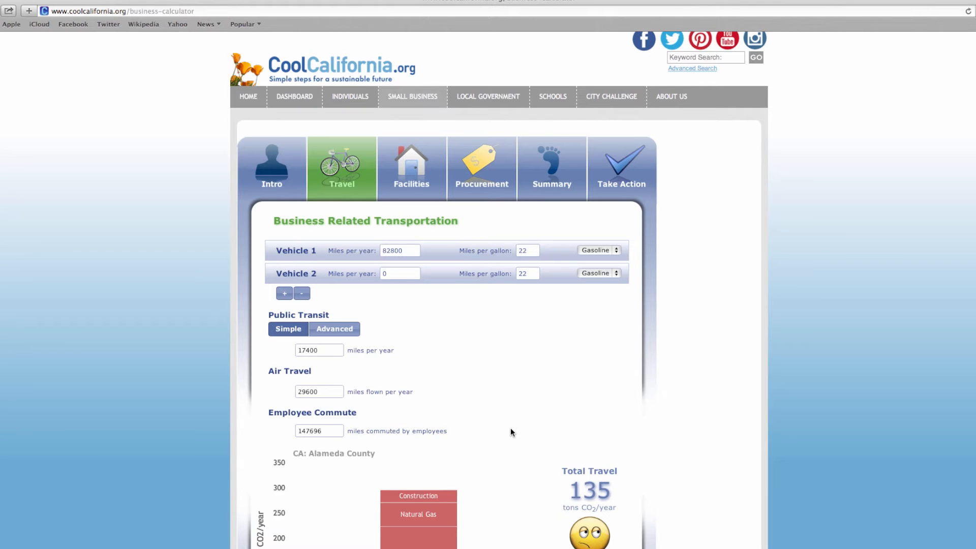
pyautogui.scroll(-3)
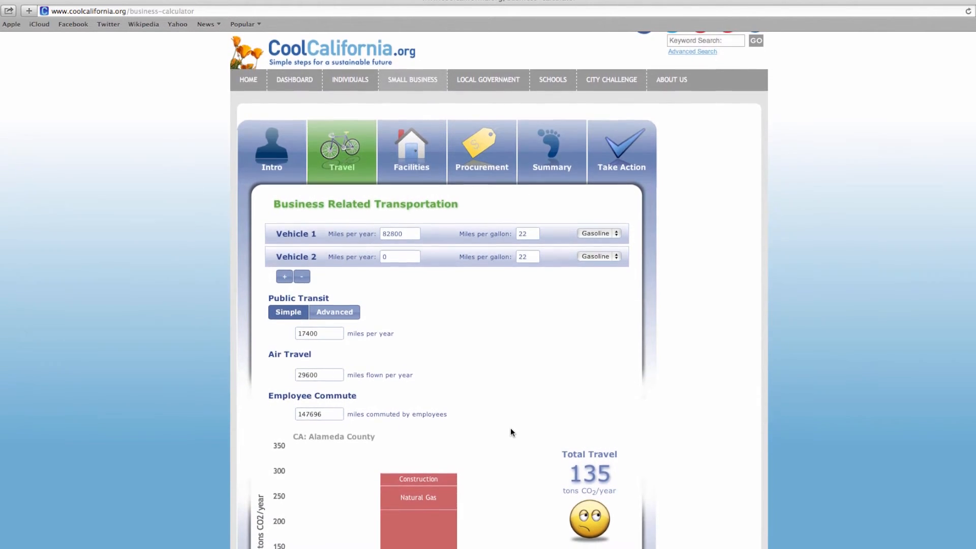
pyautogui.scroll(-3)
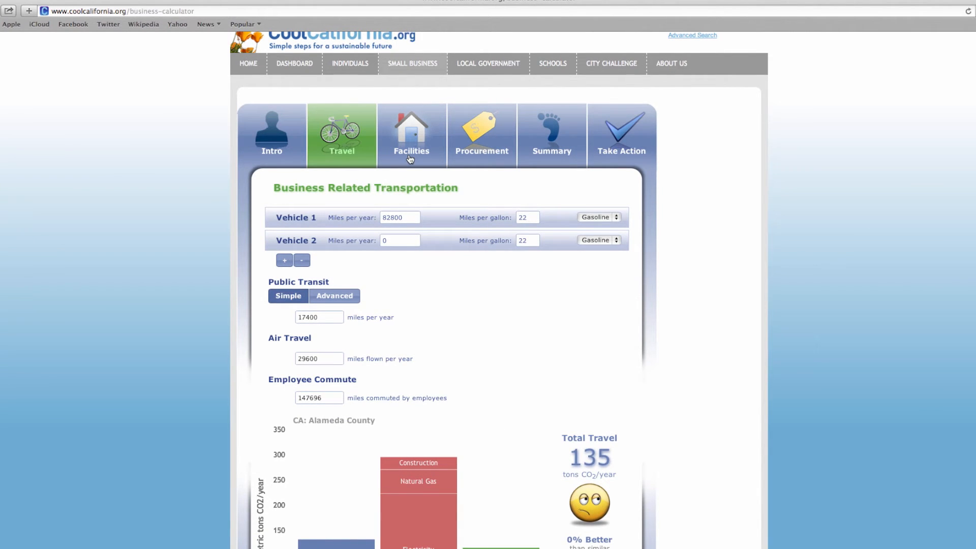
# Keep electricity in $/year and set the clean energy program share to 20%, reaching 253 tons facilities
pyautogui.click(411, 134)
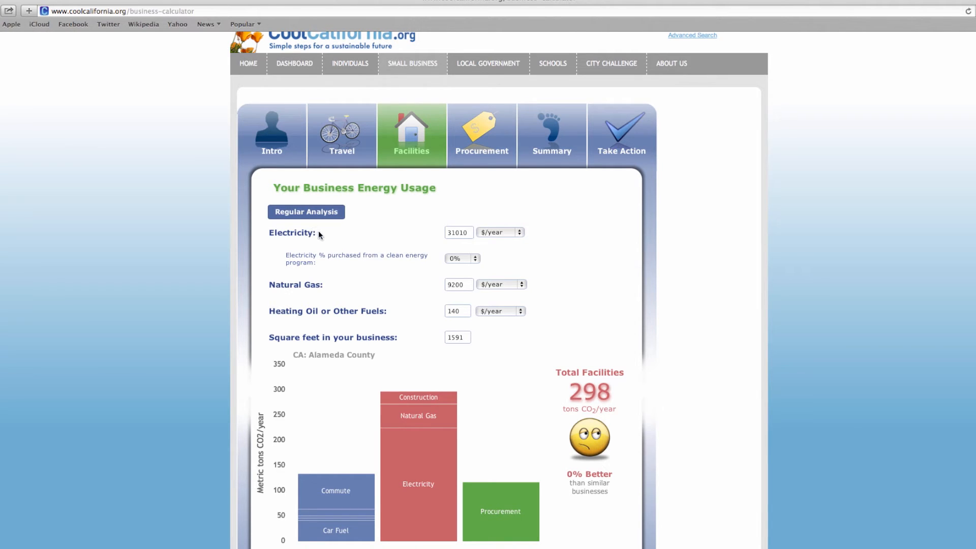
pyautogui.click(499, 232)
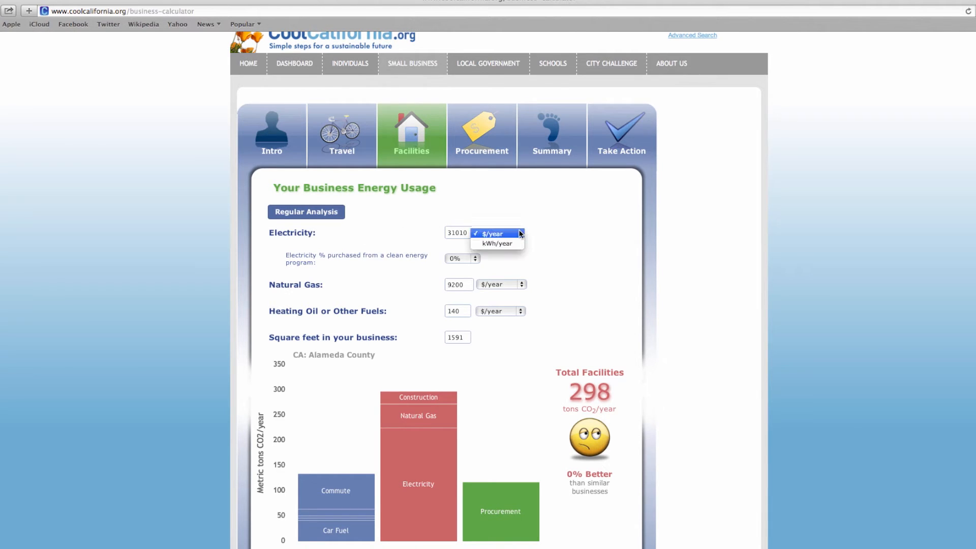
pyautogui.moveTo(501, 237)
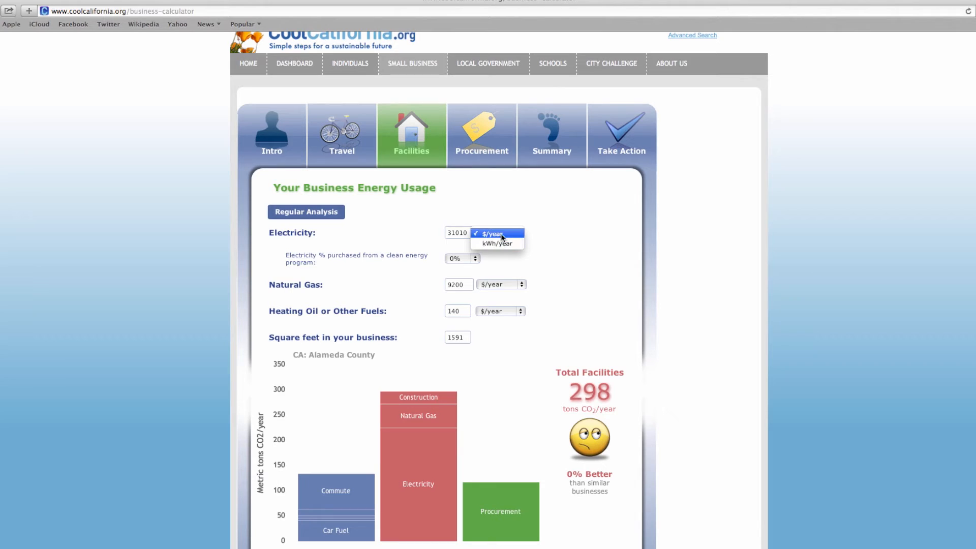
pyautogui.click(495, 233)
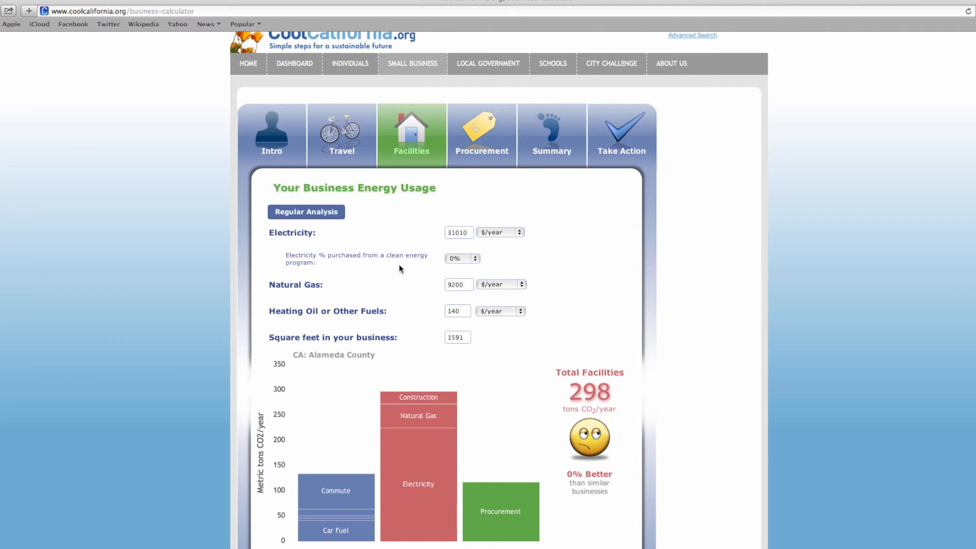
pyautogui.moveTo(379, 266)
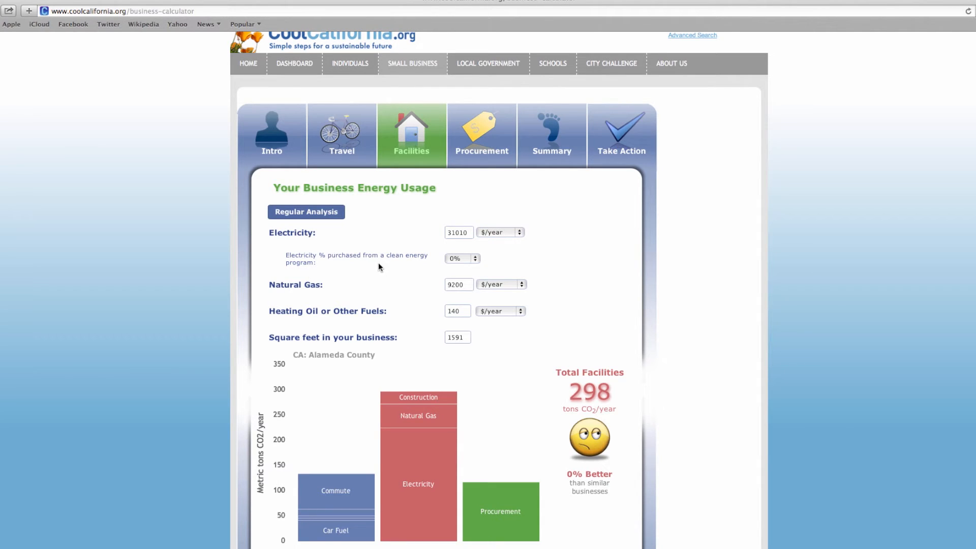
pyautogui.moveTo(423, 268)
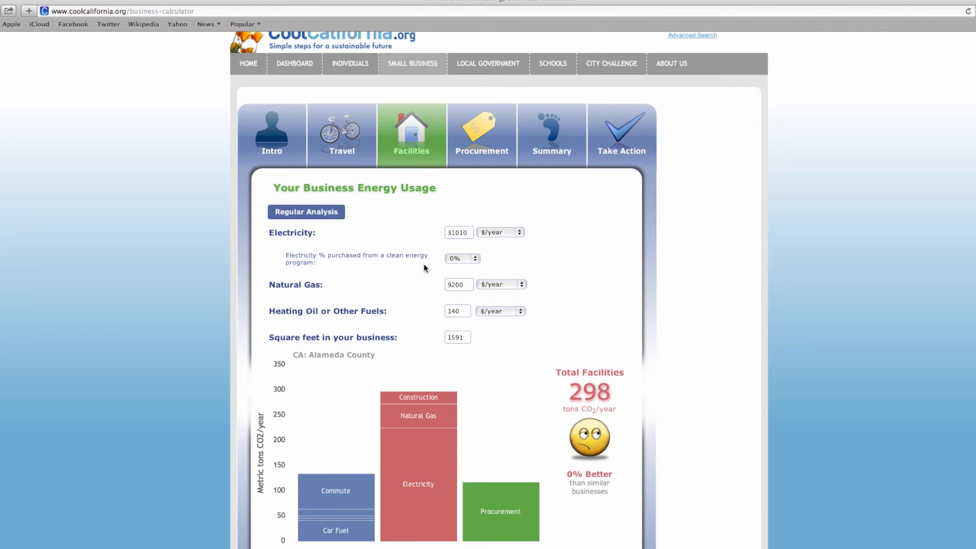
pyautogui.click(462, 259)
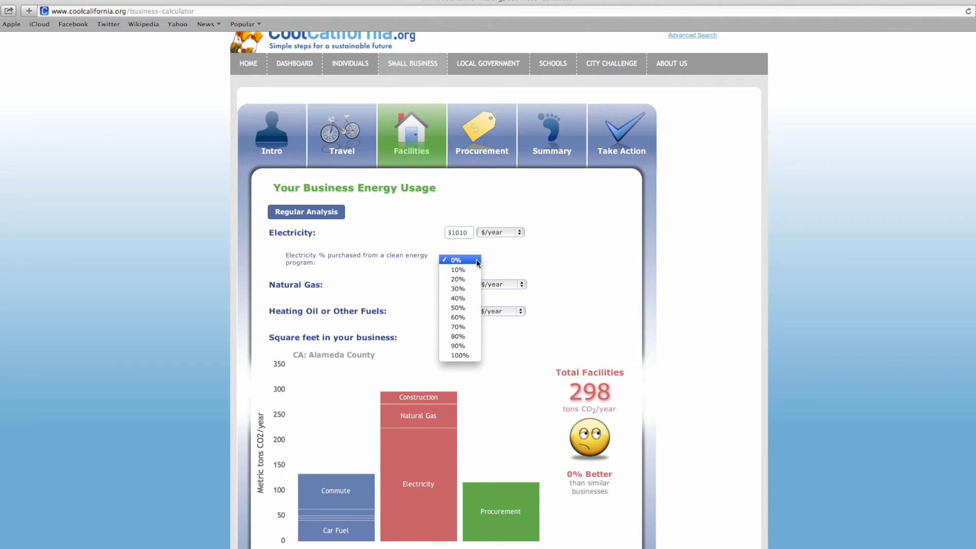
pyautogui.moveTo(457, 278)
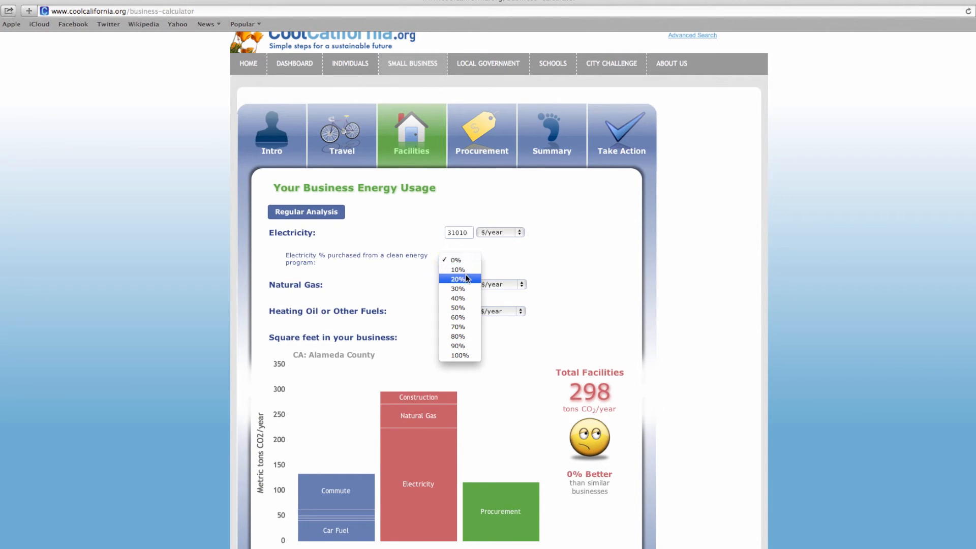
pyautogui.click(457, 279)
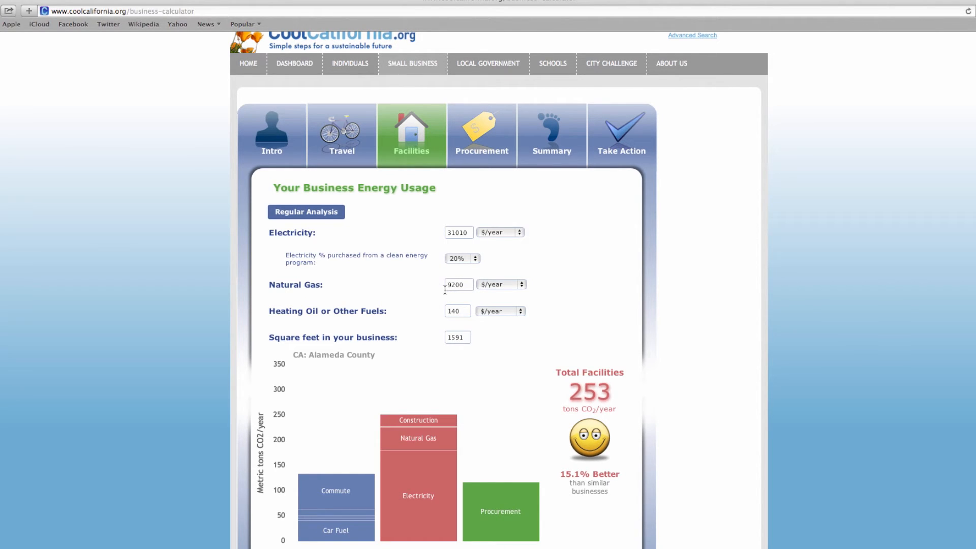
pyautogui.moveTo(522, 293)
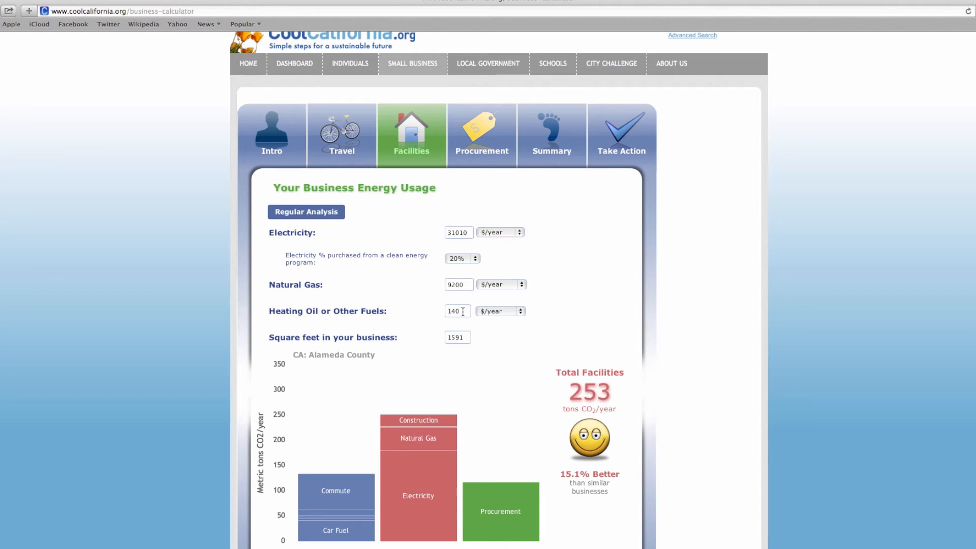
pyautogui.click(457, 311)
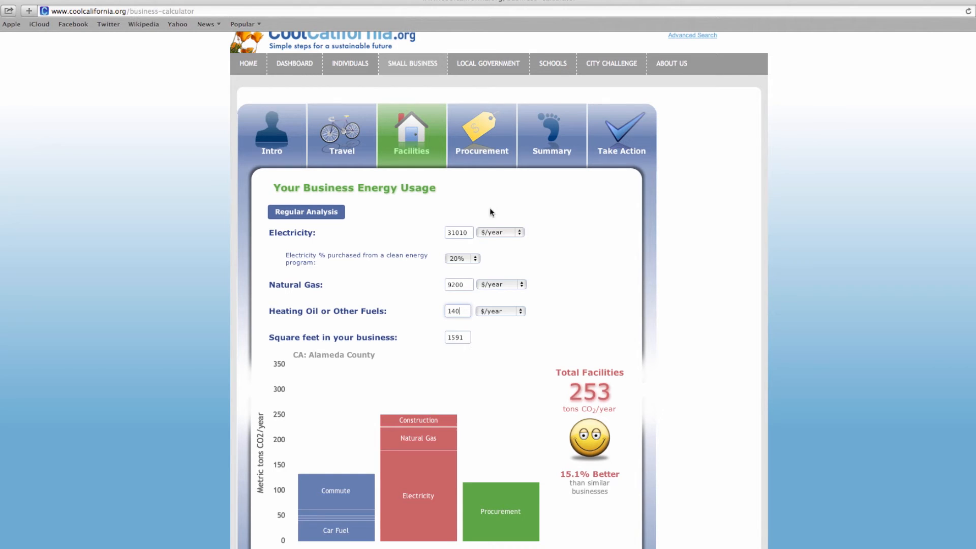
pyautogui.click(481, 134)
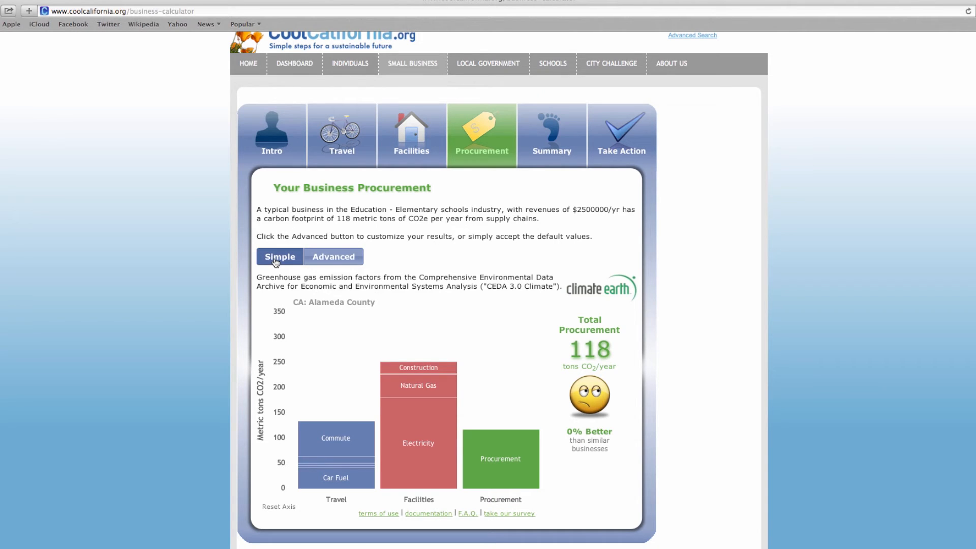
pyautogui.moveTo(354, 296)
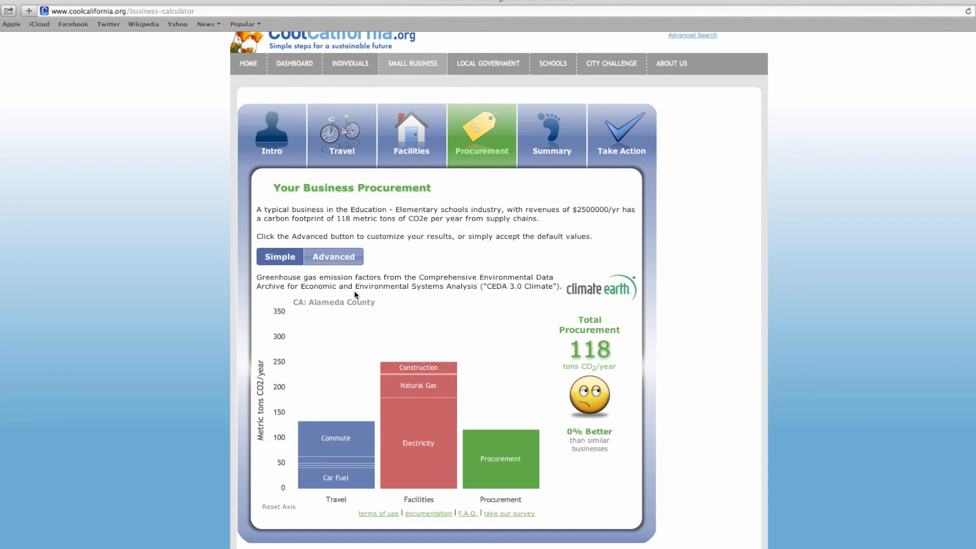
pyautogui.moveTo(486, 299)
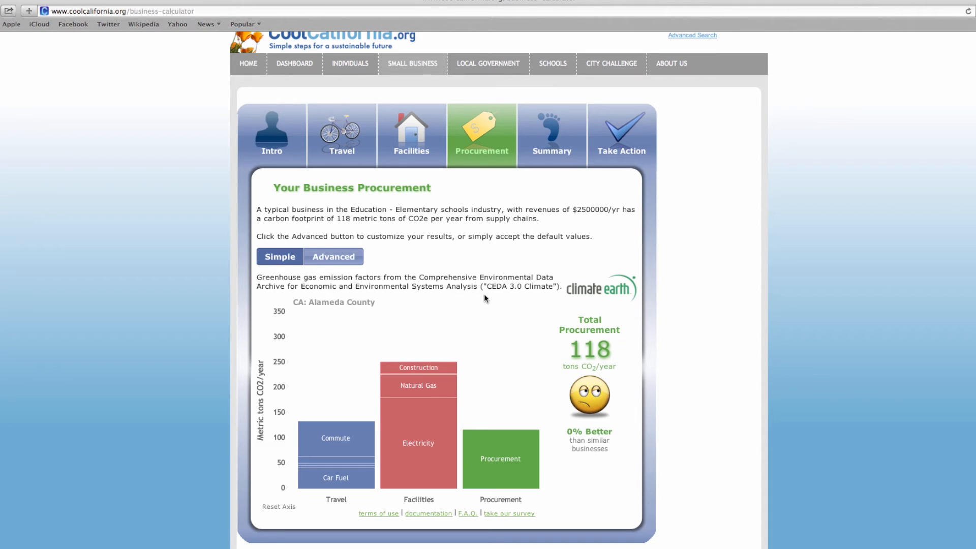
pyautogui.moveTo(617, 365)
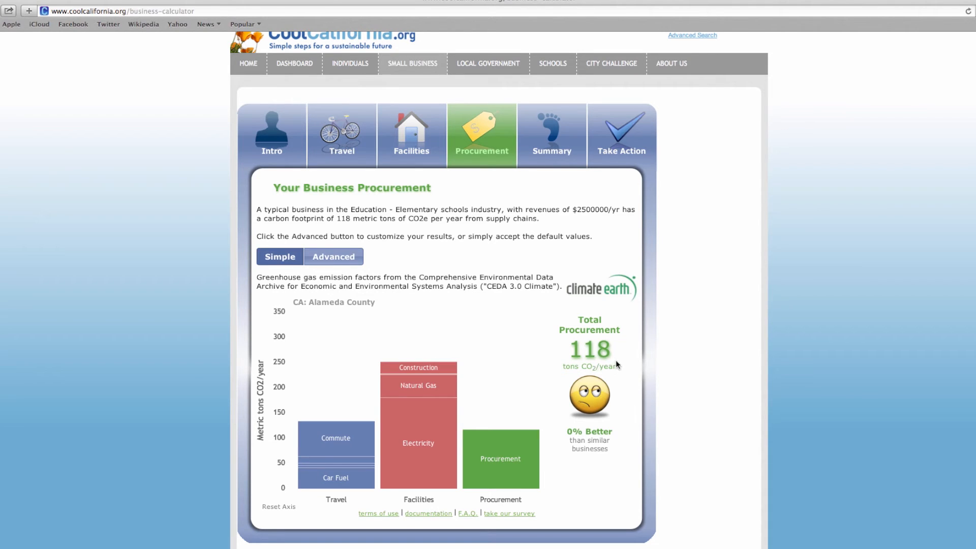
pyautogui.moveTo(406, 297)
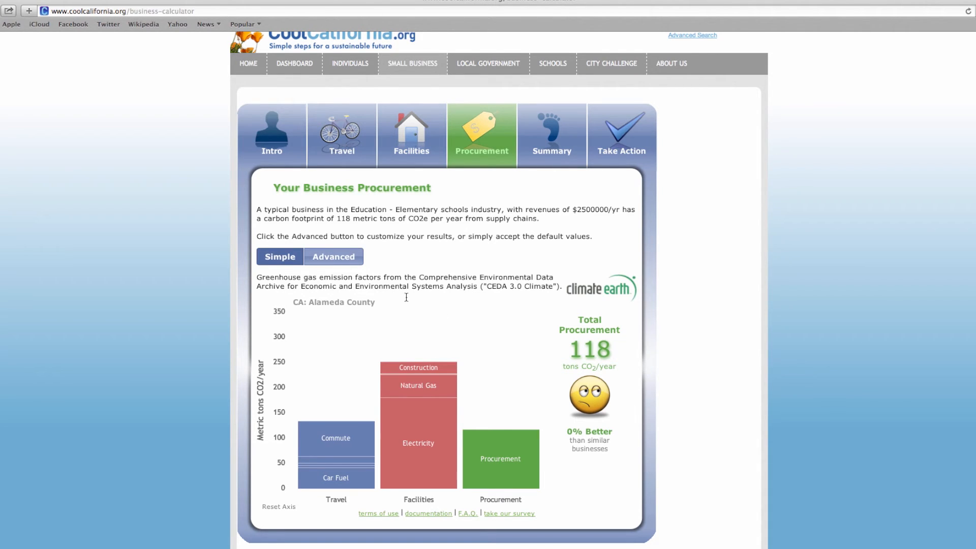
# Review the detailed procurement categories unchanged and move to the footprint summary totals
pyautogui.click(334, 256)
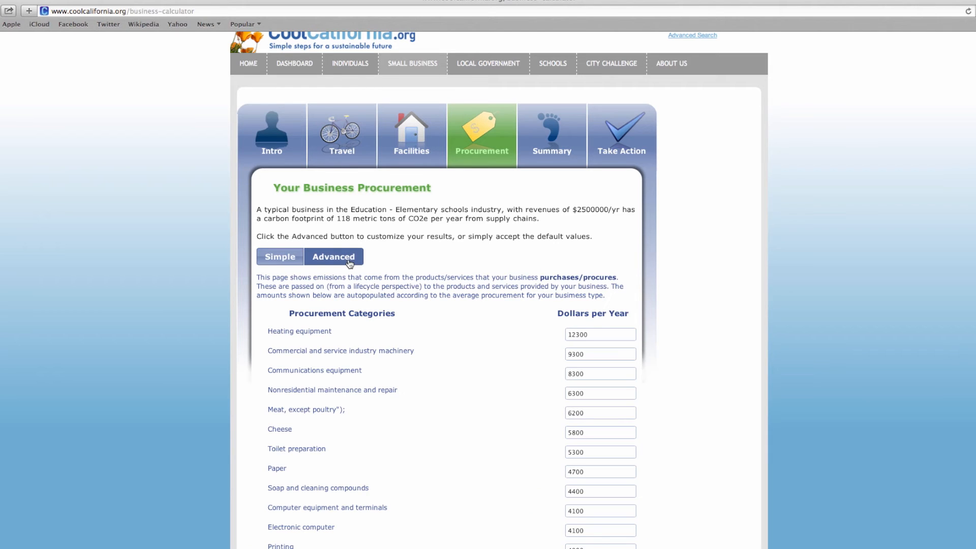
pyautogui.moveTo(444, 342)
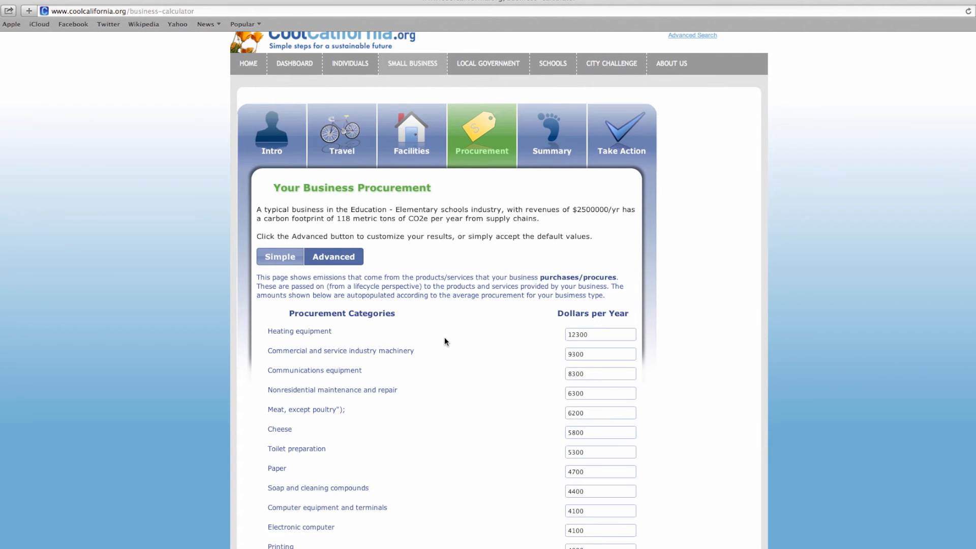
pyautogui.scroll(-3)
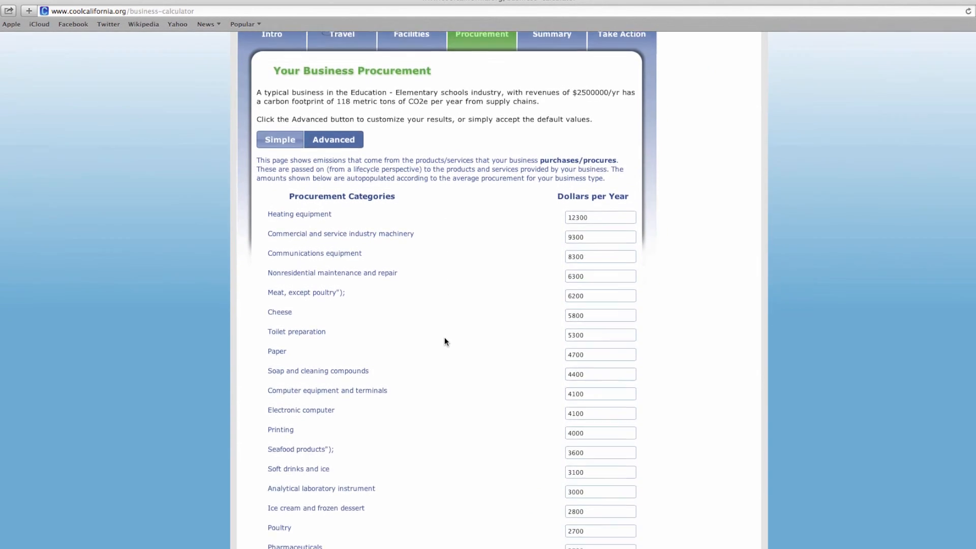
pyautogui.scroll(-3)
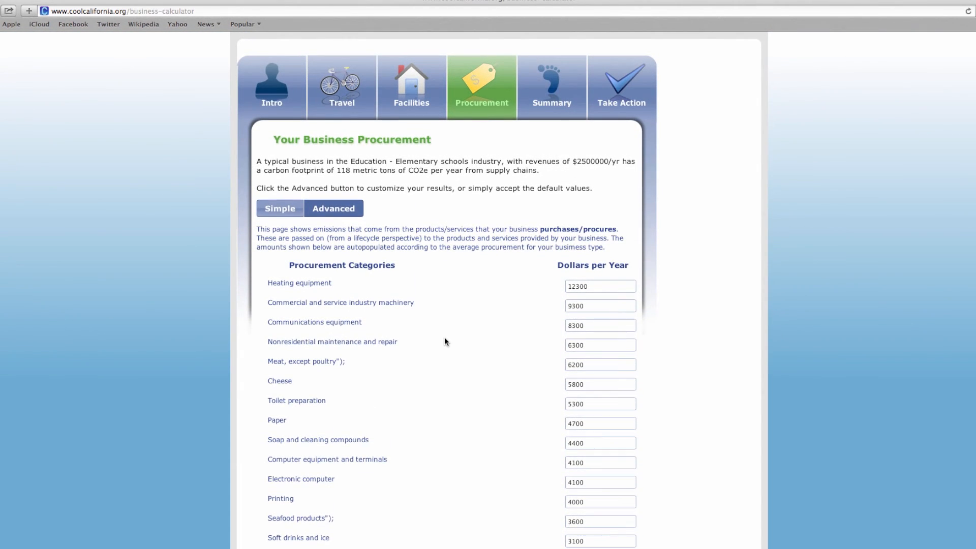
pyautogui.moveTo(550, 106)
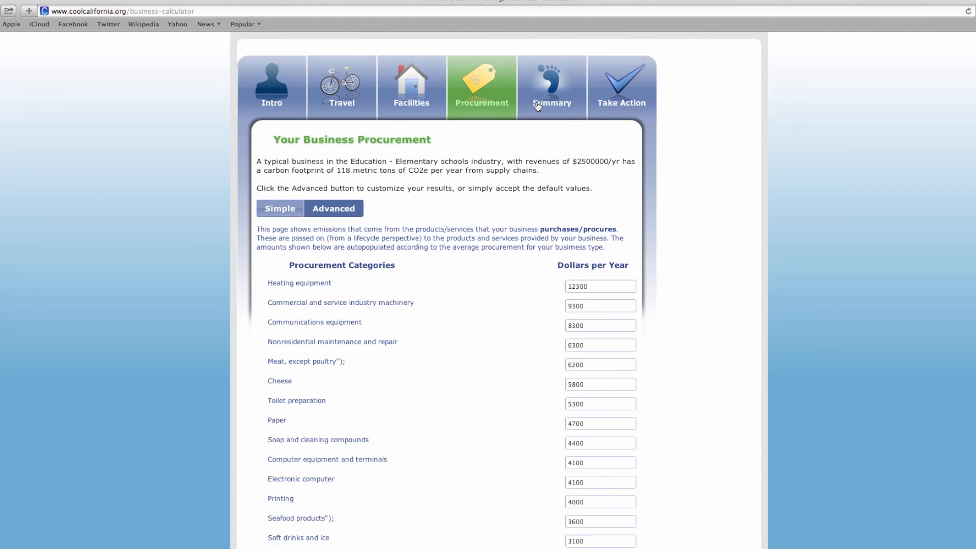
pyautogui.click(551, 86)
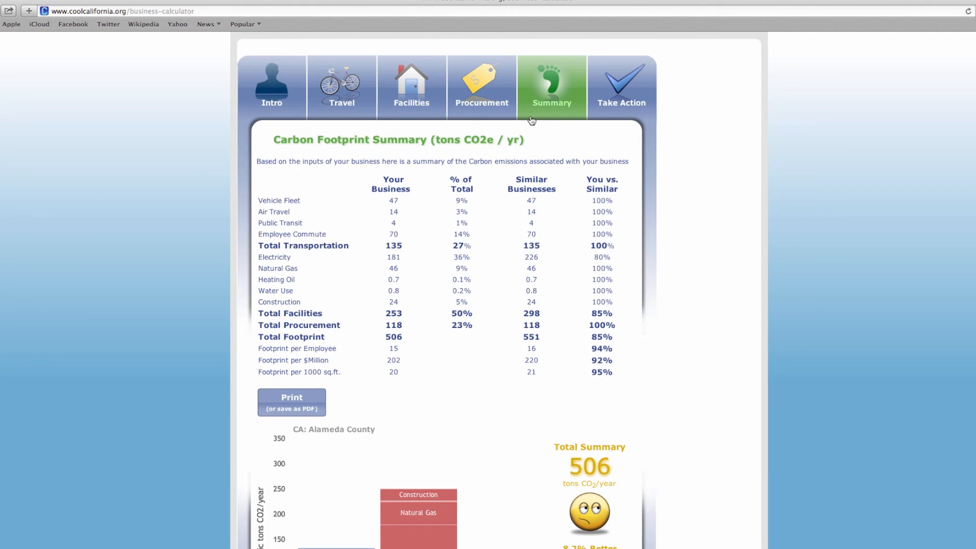
pyautogui.moveTo(365, 259)
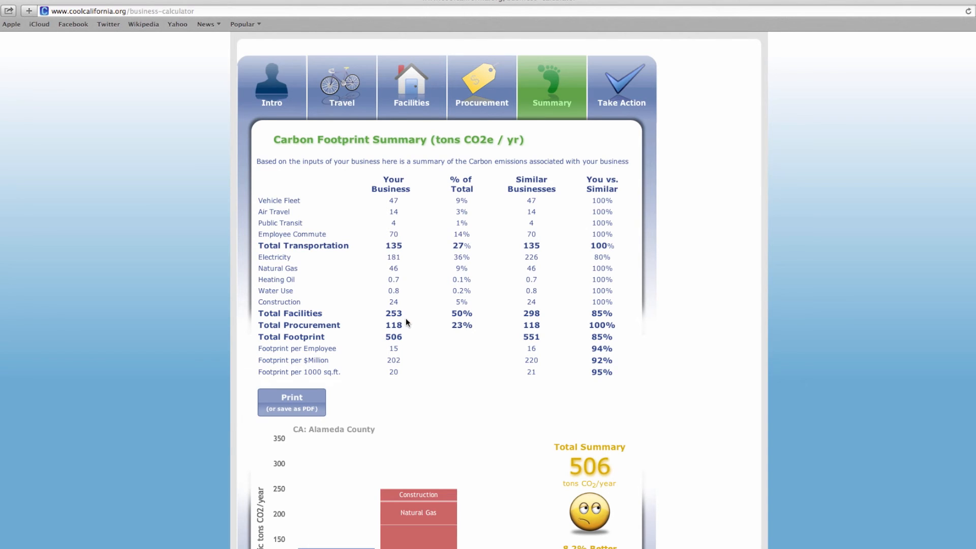
pyautogui.moveTo(413, 345)
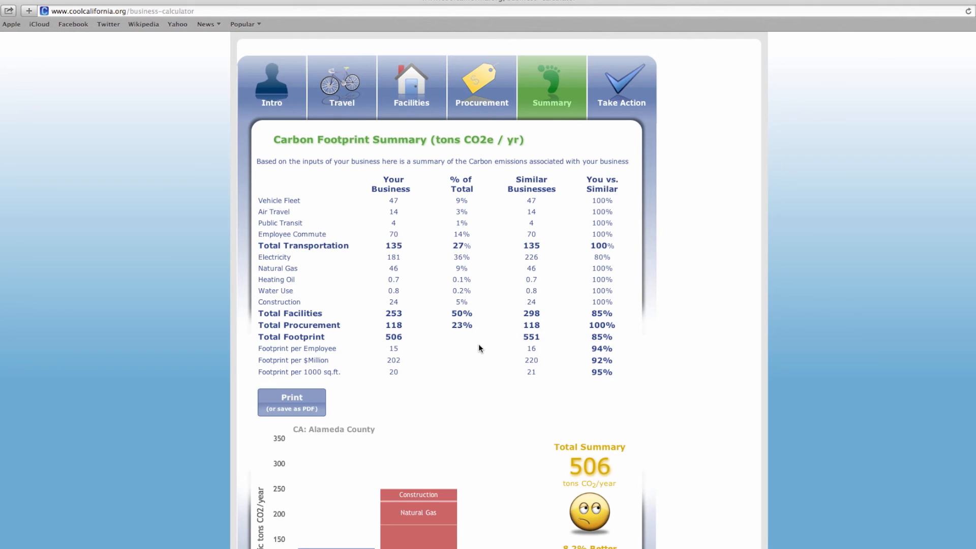
pyautogui.moveTo(400, 399)
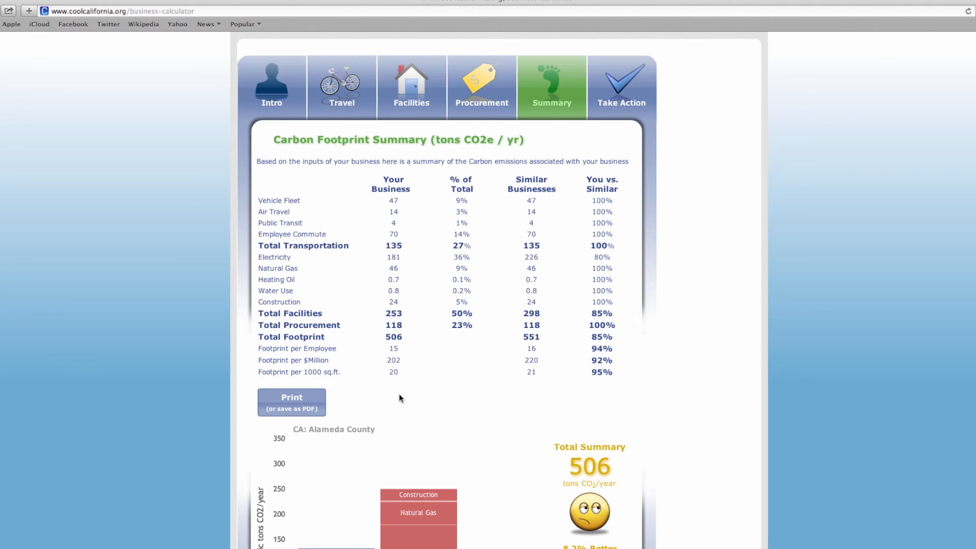
pyautogui.moveTo(540, 352)
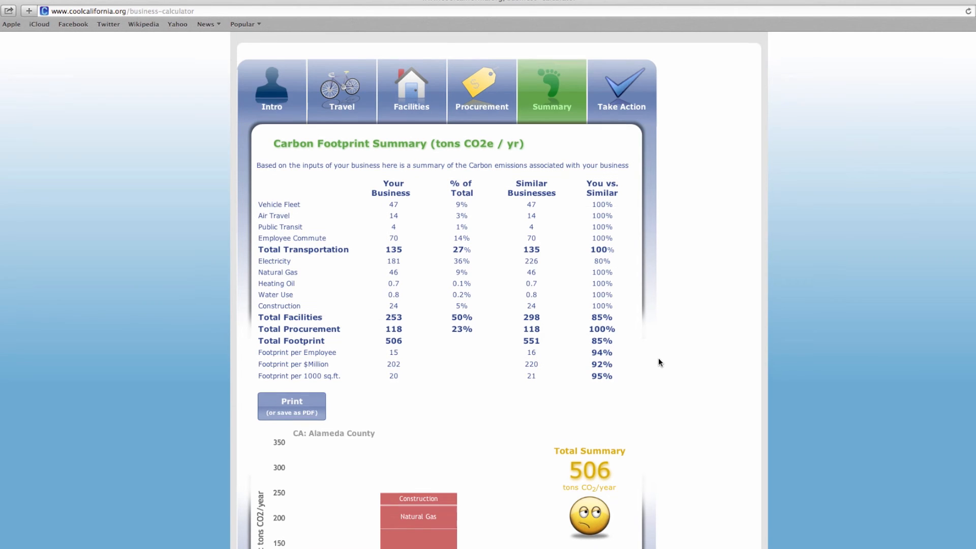
pyautogui.click(620, 160)
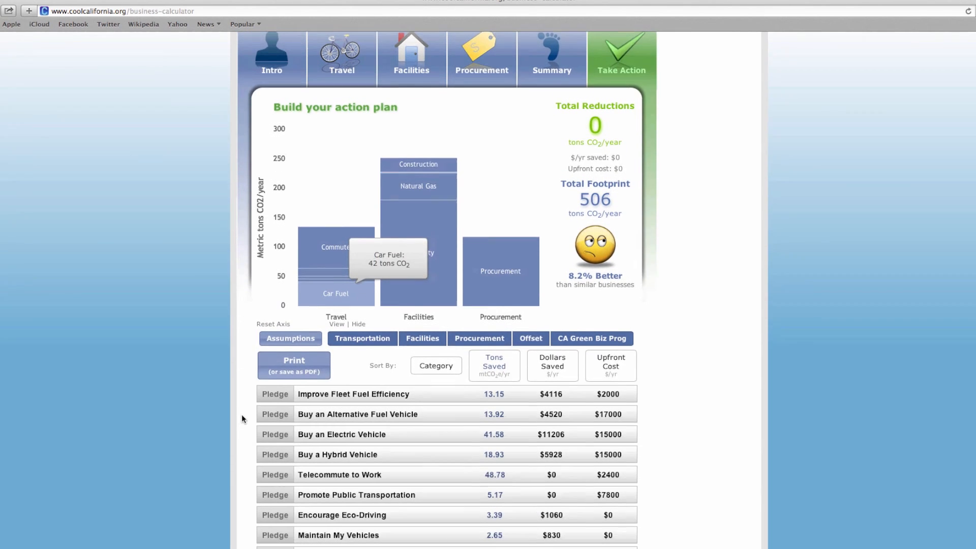
# Pledge Buy an Electric Vehicle and Promote Ride Sharing, then print the action plan
pyautogui.scroll(-3)
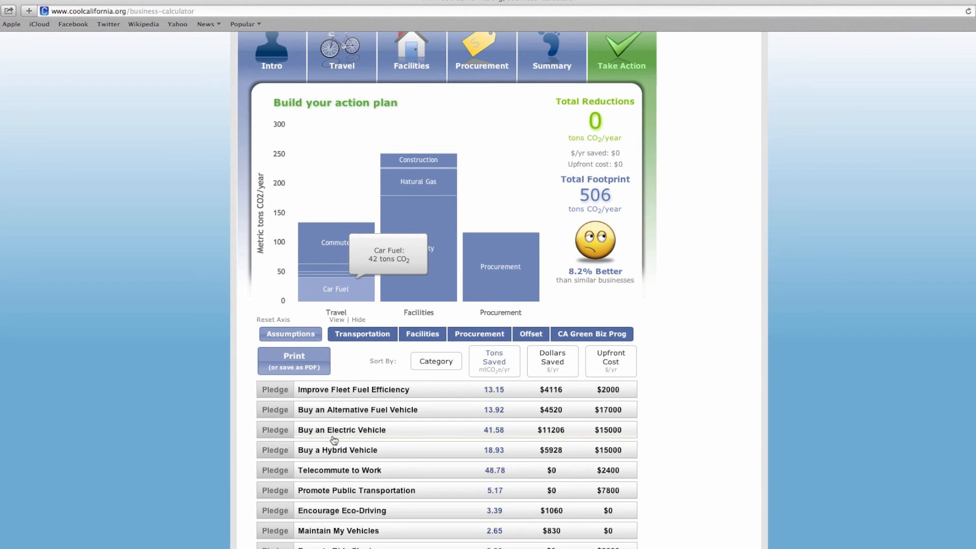
pyautogui.click(274, 429)
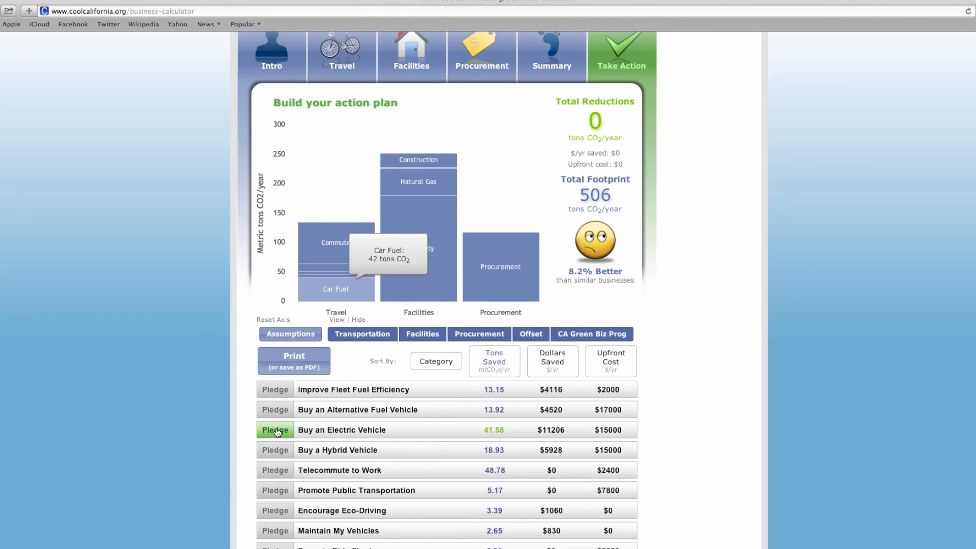
pyautogui.click(274, 429)
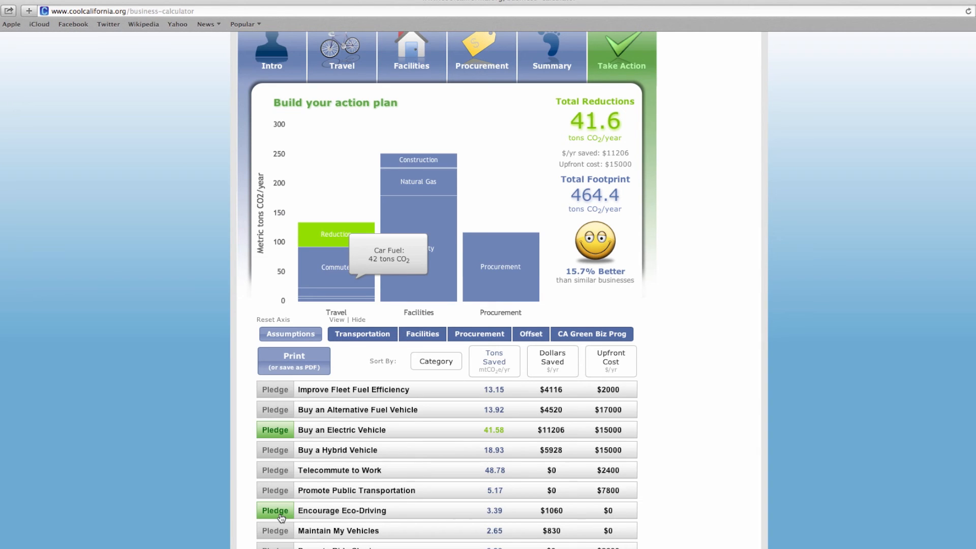
pyautogui.scroll(-3)
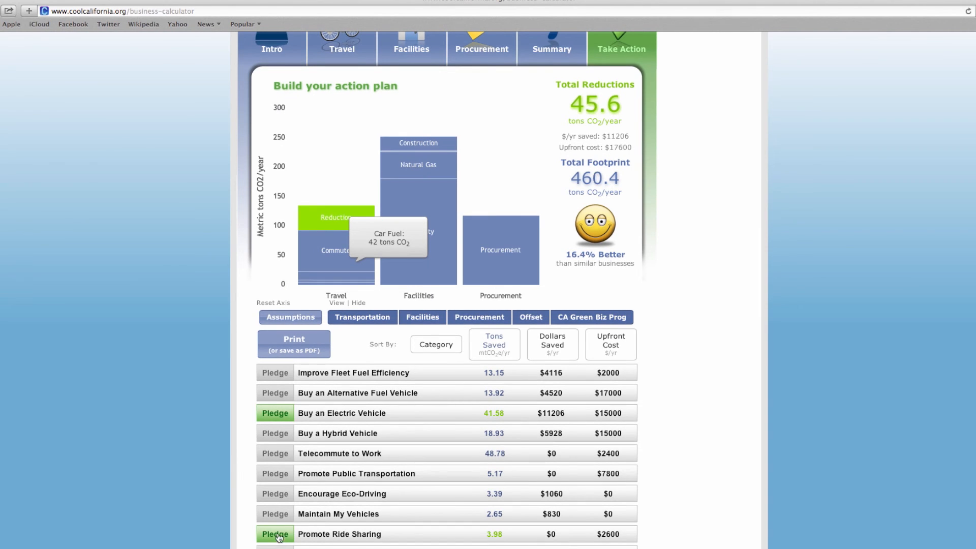
pyautogui.moveTo(663, 374)
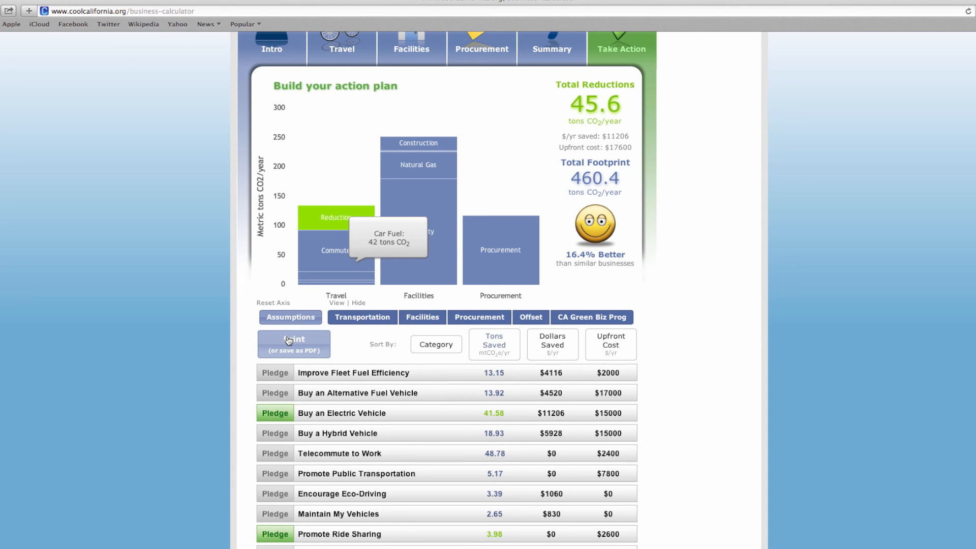
pyautogui.moveTo(303, 345)
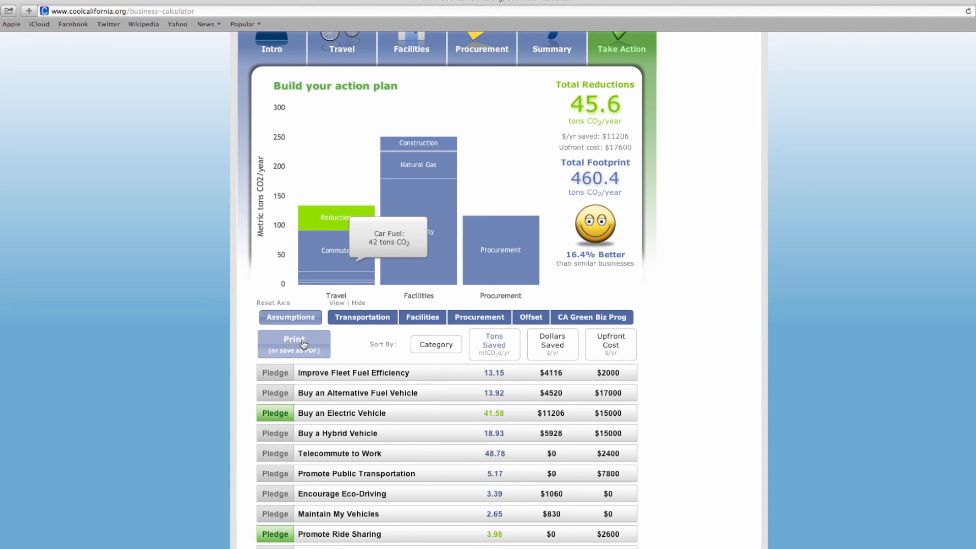
pyautogui.click(294, 343)
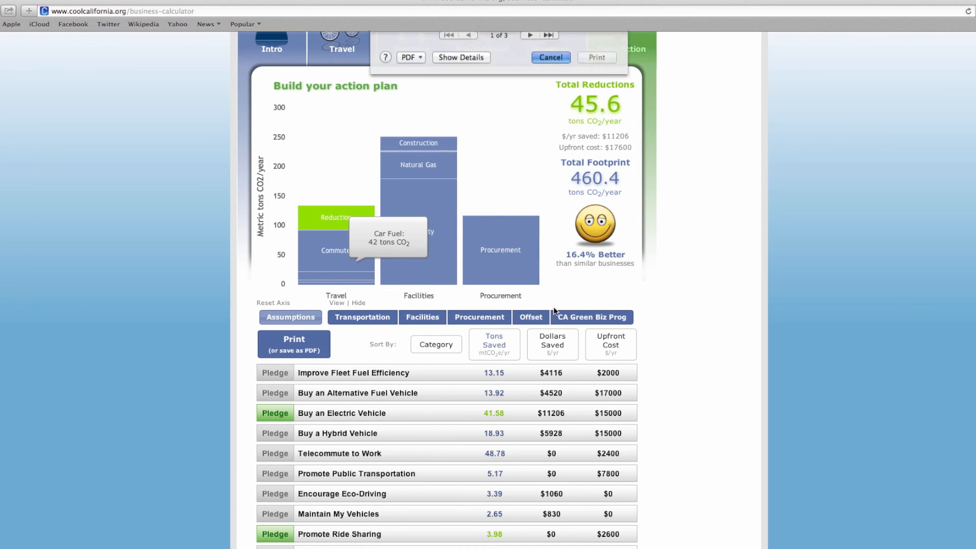
# Visit the Funding Wizard from the home page and return to the business calculator Intro page
pyautogui.click(550, 56)
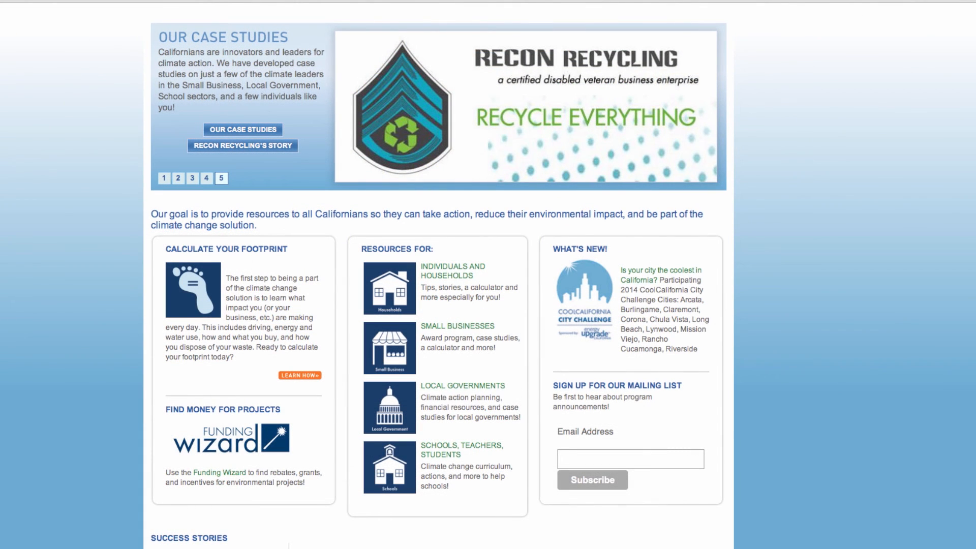
pyautogui.moveTo(234, 474)
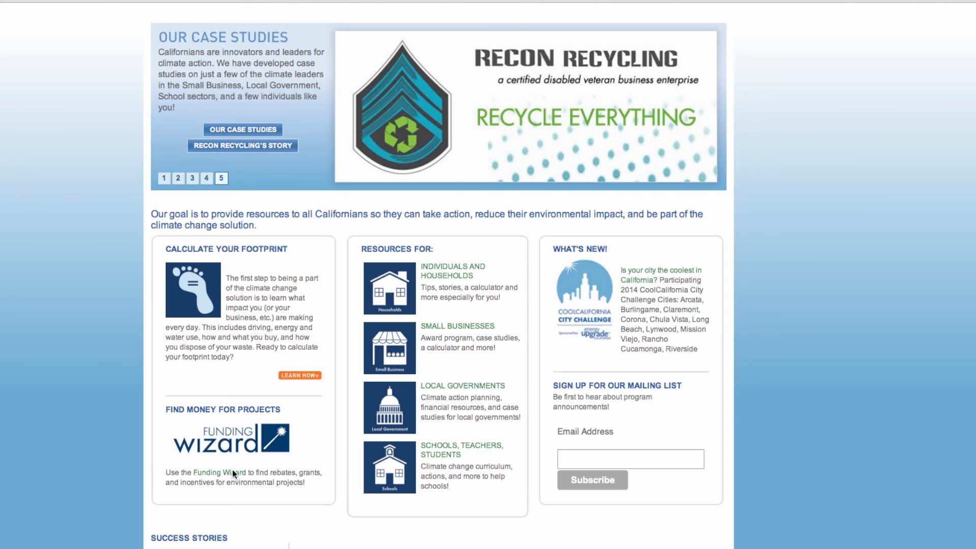
pyautogui.moveTo(227, 456)
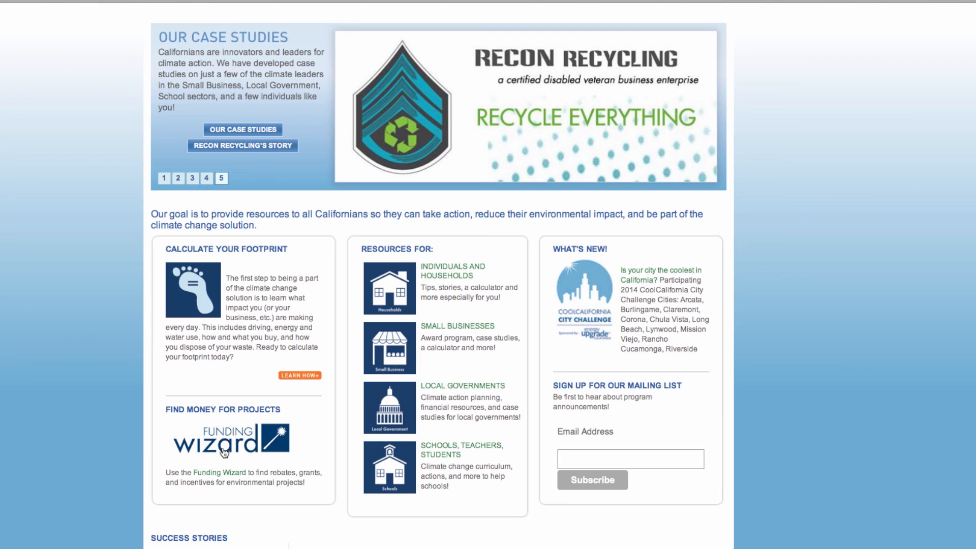
pyautogui.click(230, 439)
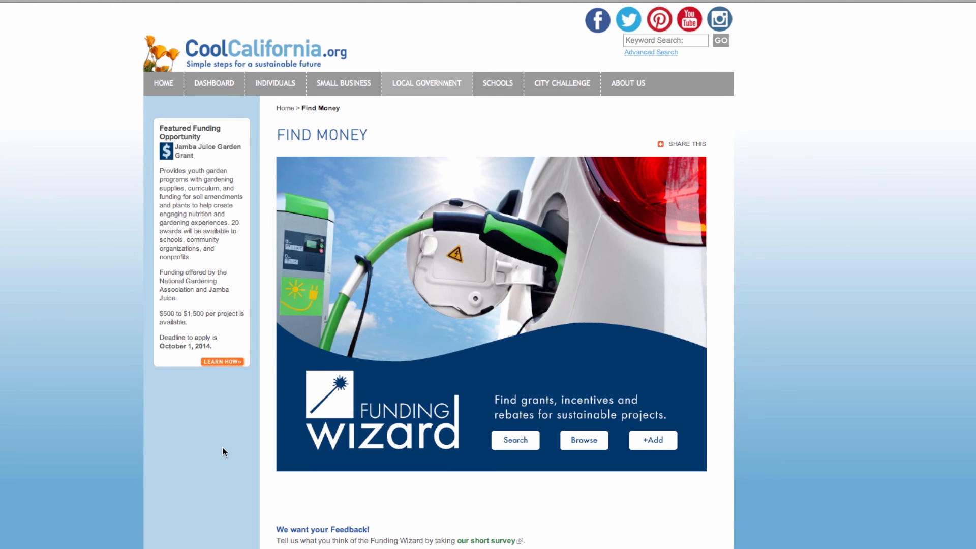
pyautogui.click(514, 440)
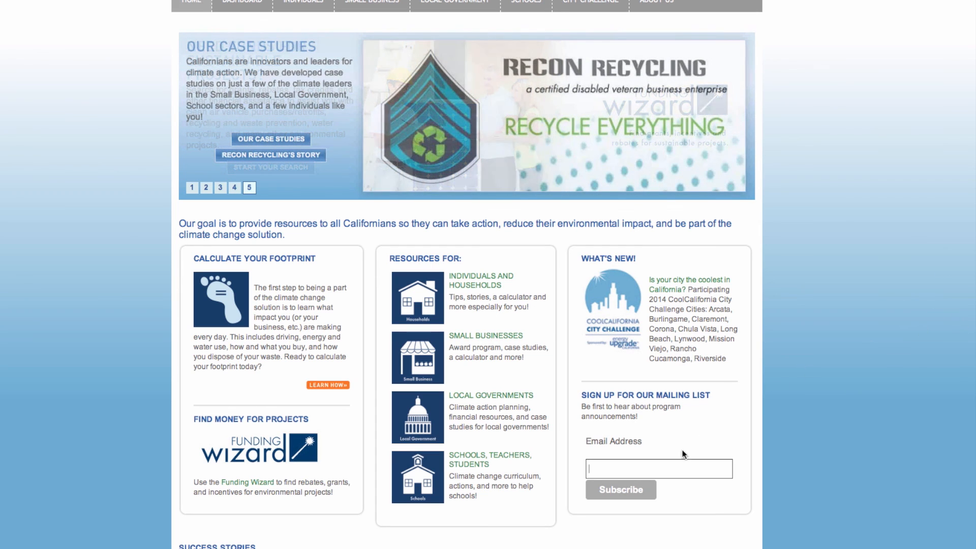
pyautogui.write('s')
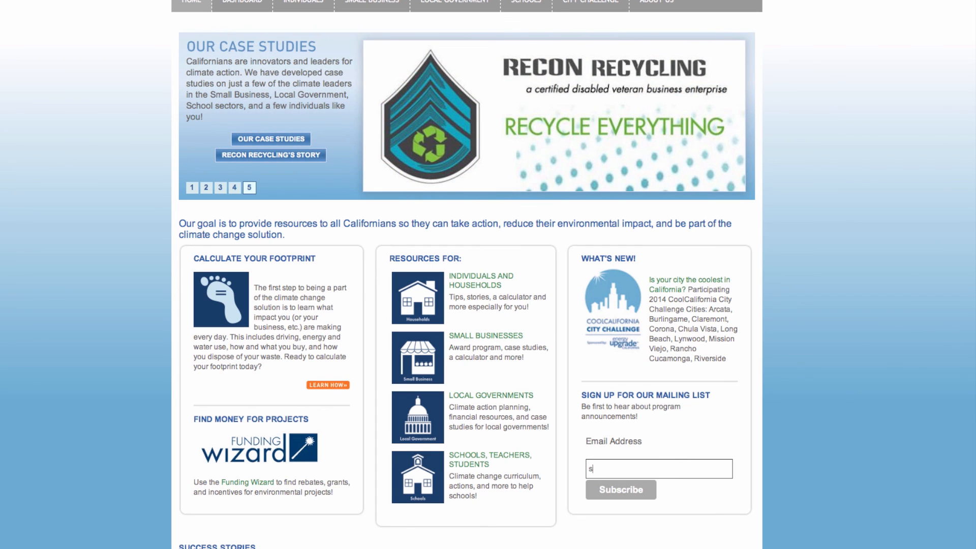
pyautogui.write('mallbusine')
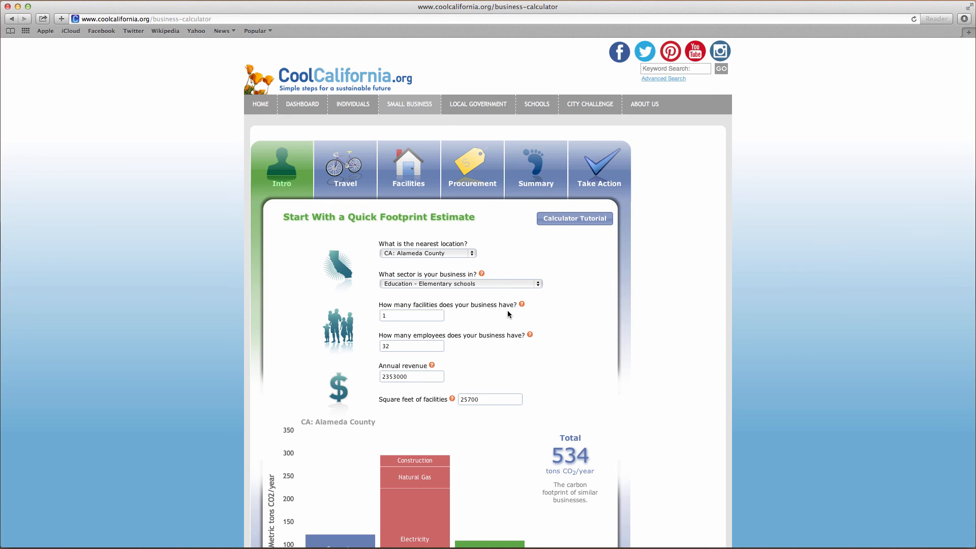
pyautogui.moveTo(464, 315)
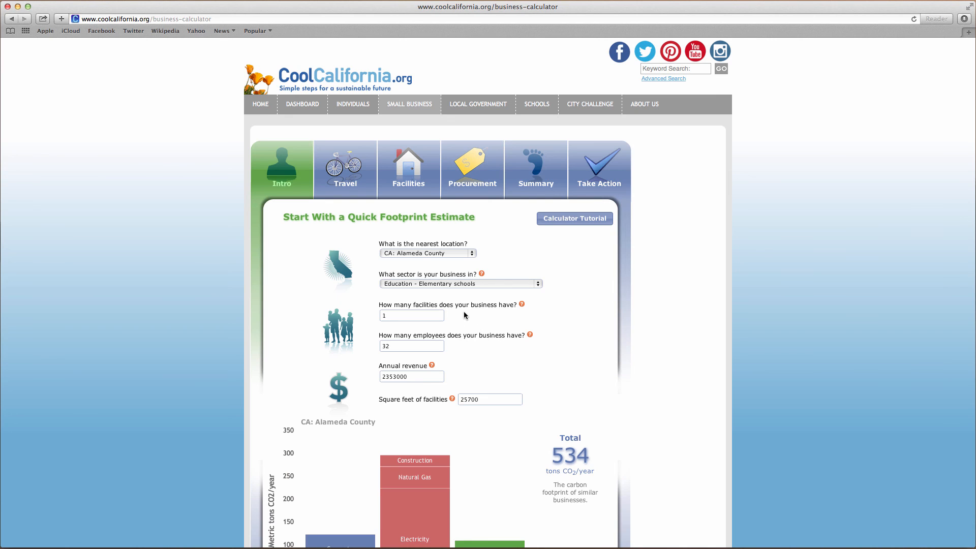
pyautogui.moveTo(460, 342)
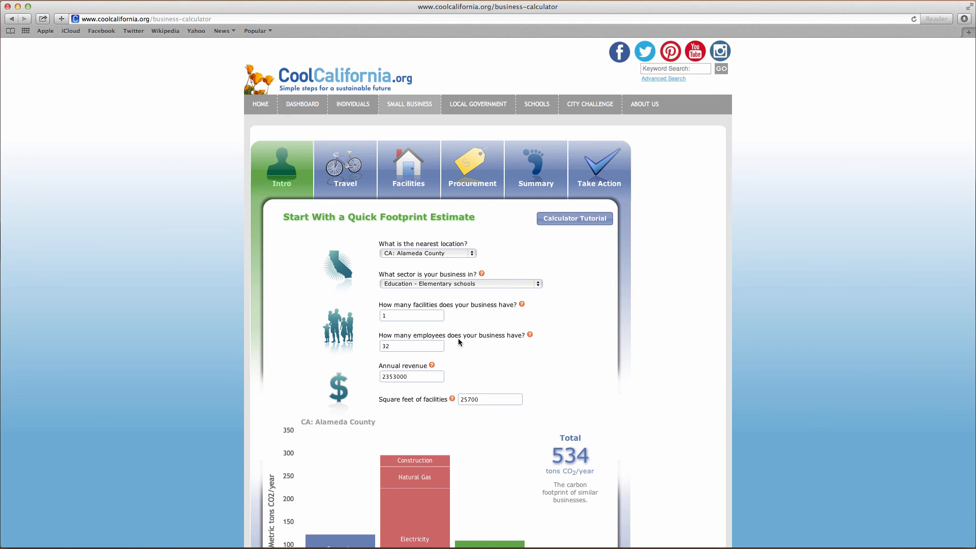